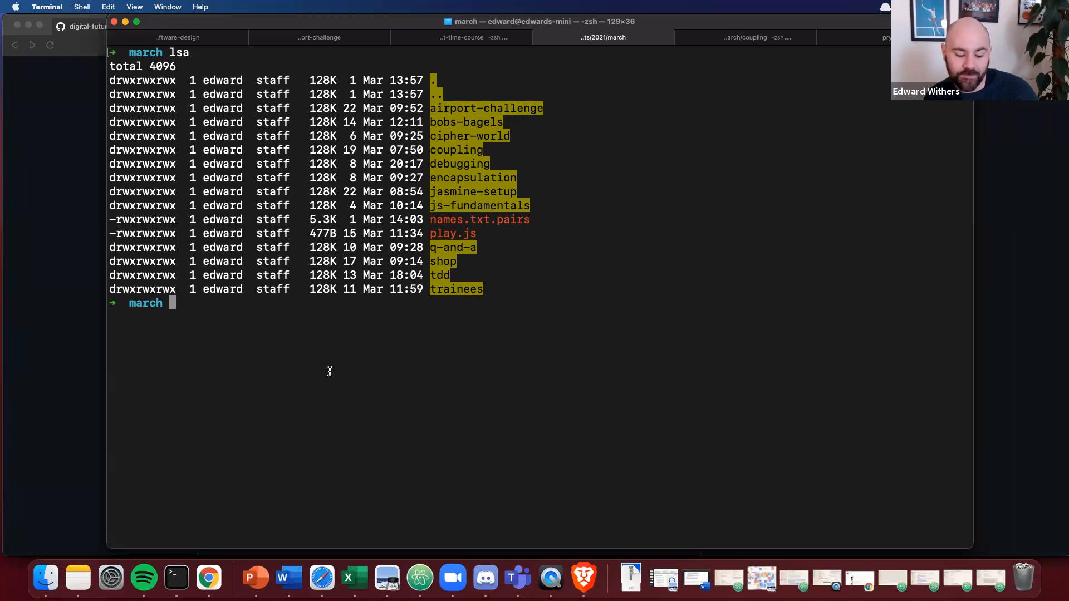
- Create the setup-nodejs folder with mkdir and move into it
{"action": "type", "text": "mkdir setup-nodejs"}
{"action": "type", "text": "npm"}
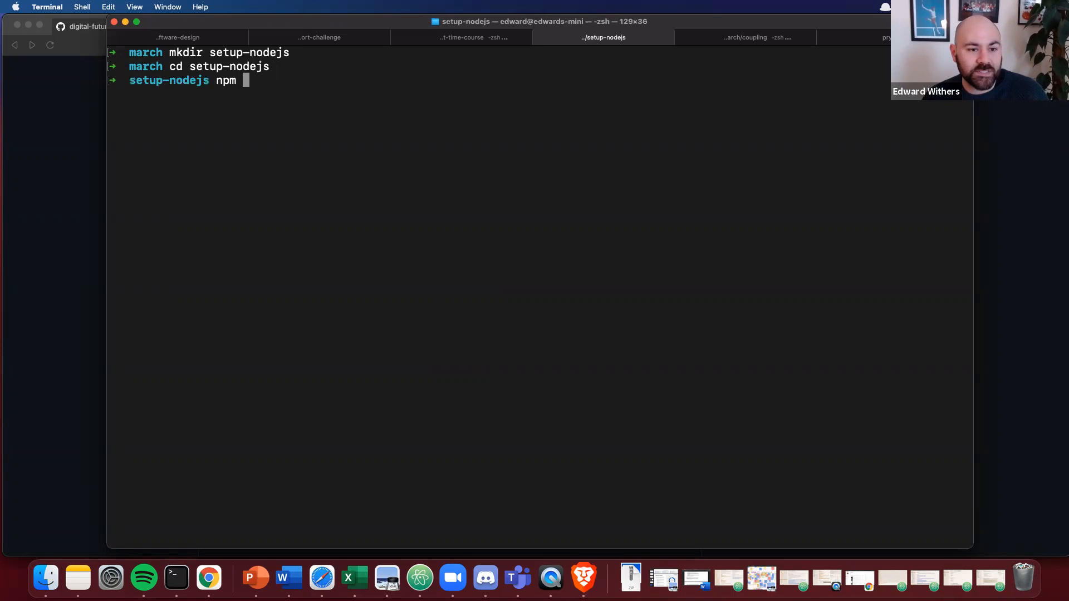
- Run npm init accepting all defaults, then list the folder to show package.json
{"action": "type", "text": "init"}
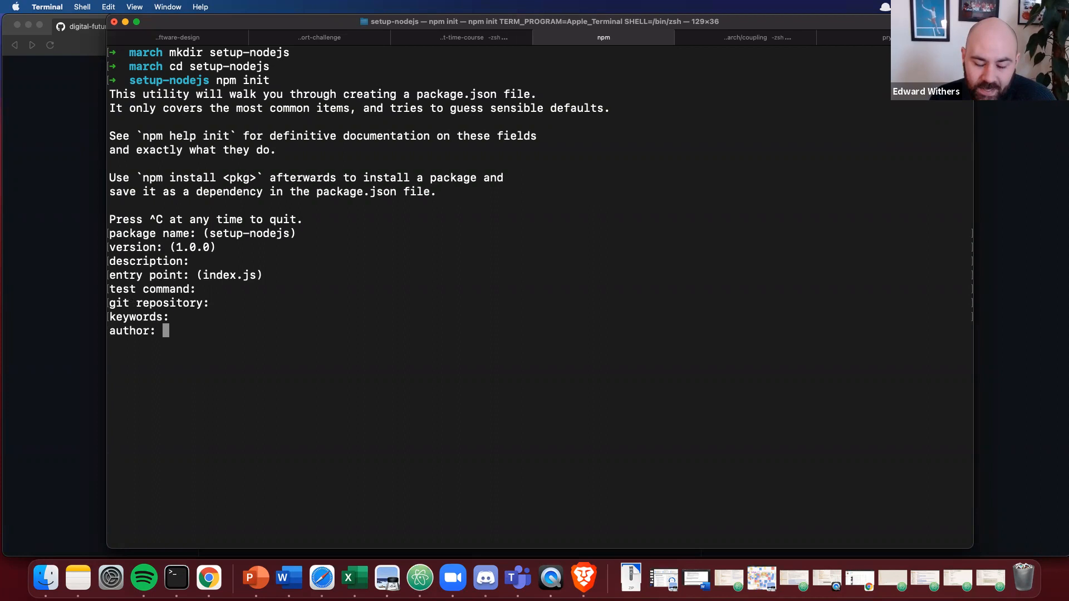
{"action": "key", "text": "Enter"}
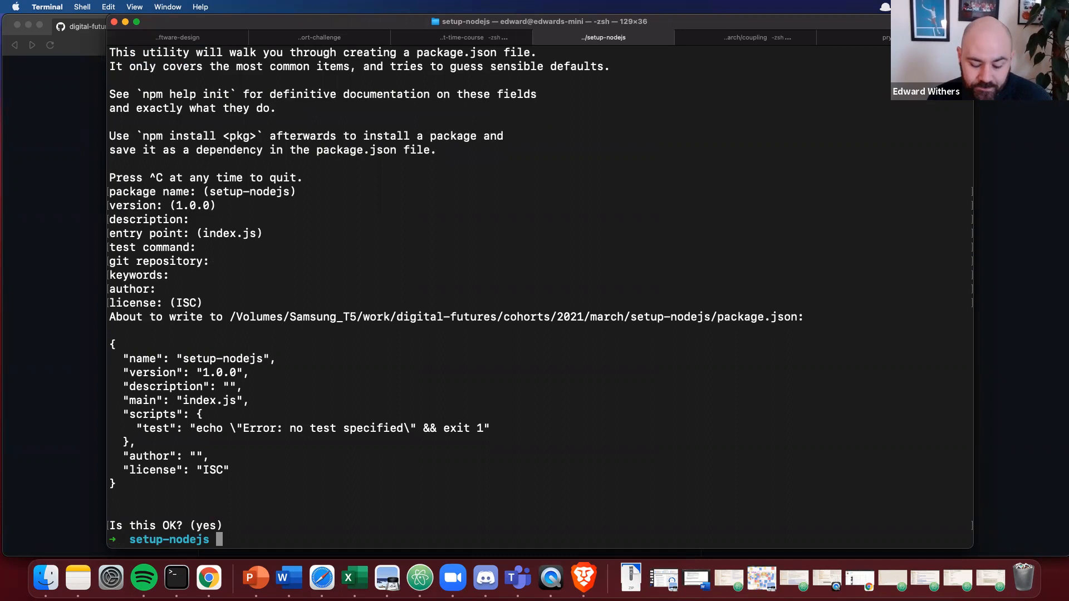
{"action": "type", "text": "lsa"}
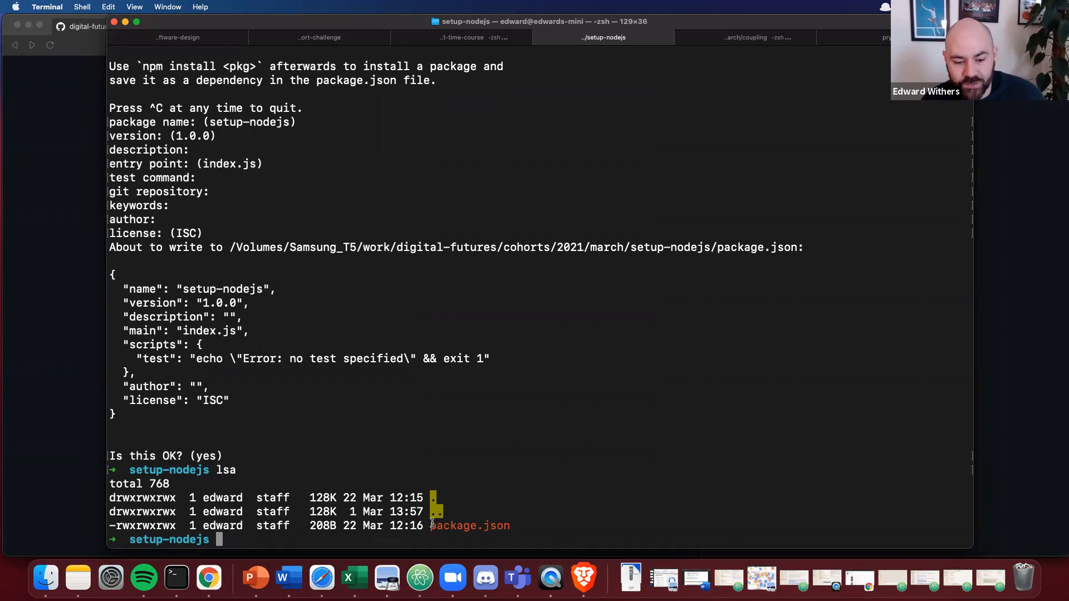
- Show package.json contents and highlight its default scripts block
{"action": "double_click", "coordinate": [469, 525]}
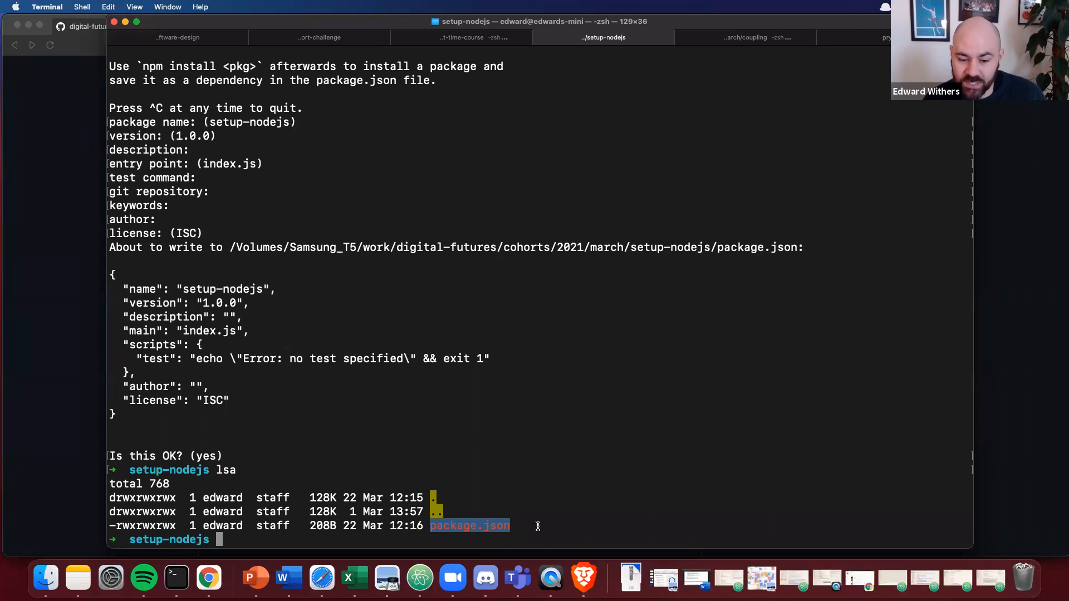
{"action": "type", "text": "cat package.json"}
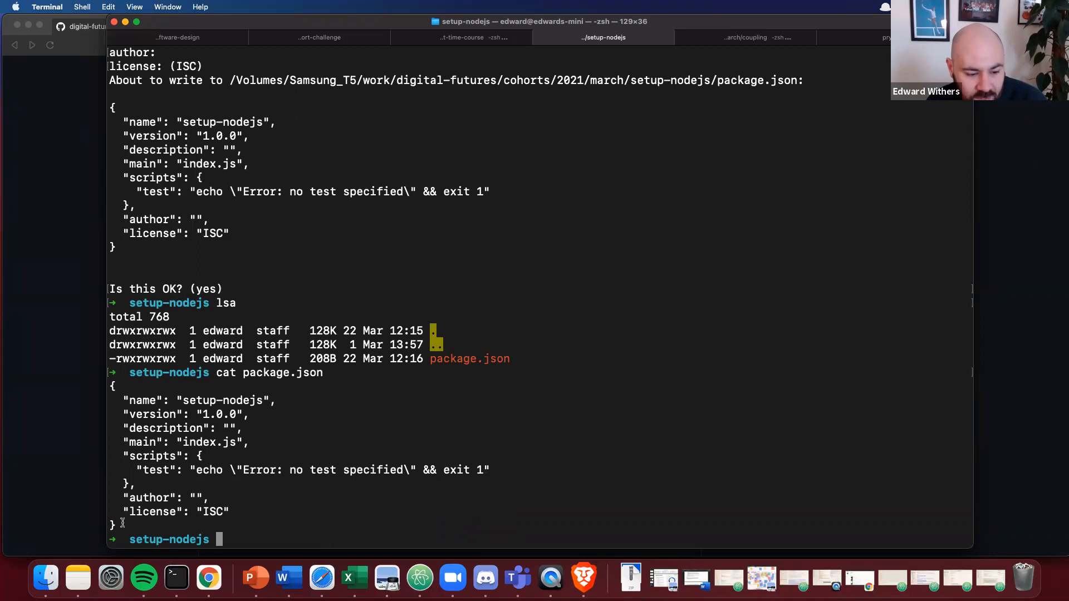
{"action": "left_click_drag", "start_coordinate": [184, 414], "coordinate": [262, 414]}
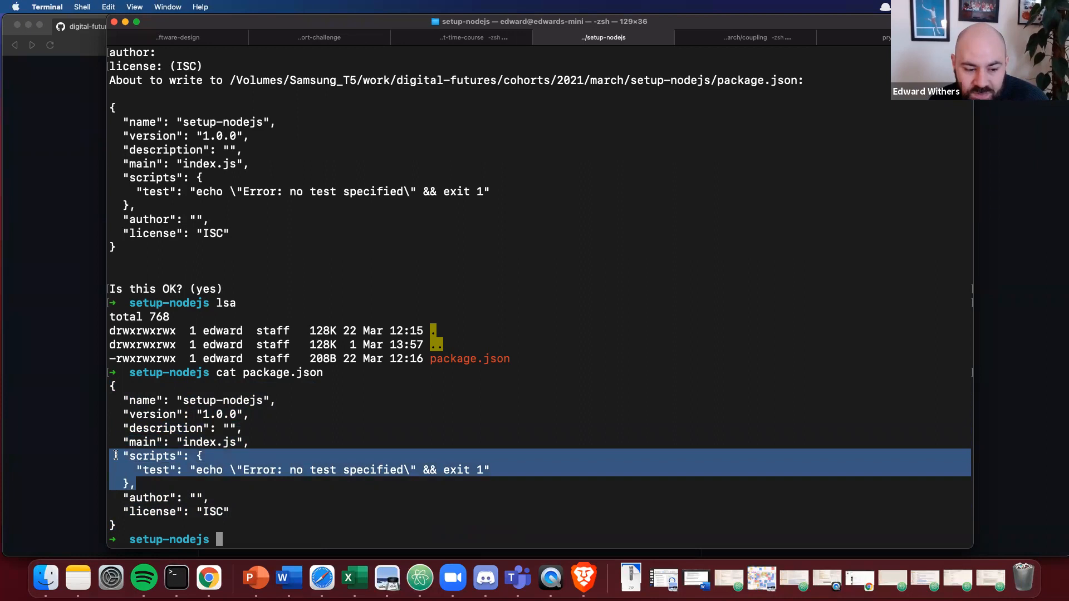
- Run npm test to see the default 'no test specified' error
{"action": "type", "text": "npm test"}
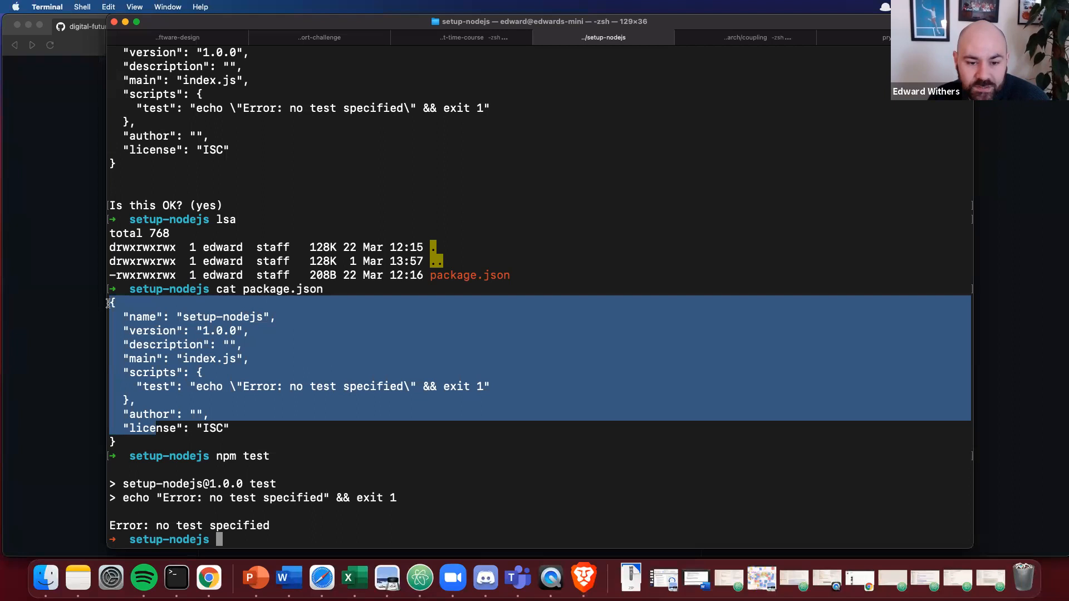
{"action": "type", "text": "npm"}
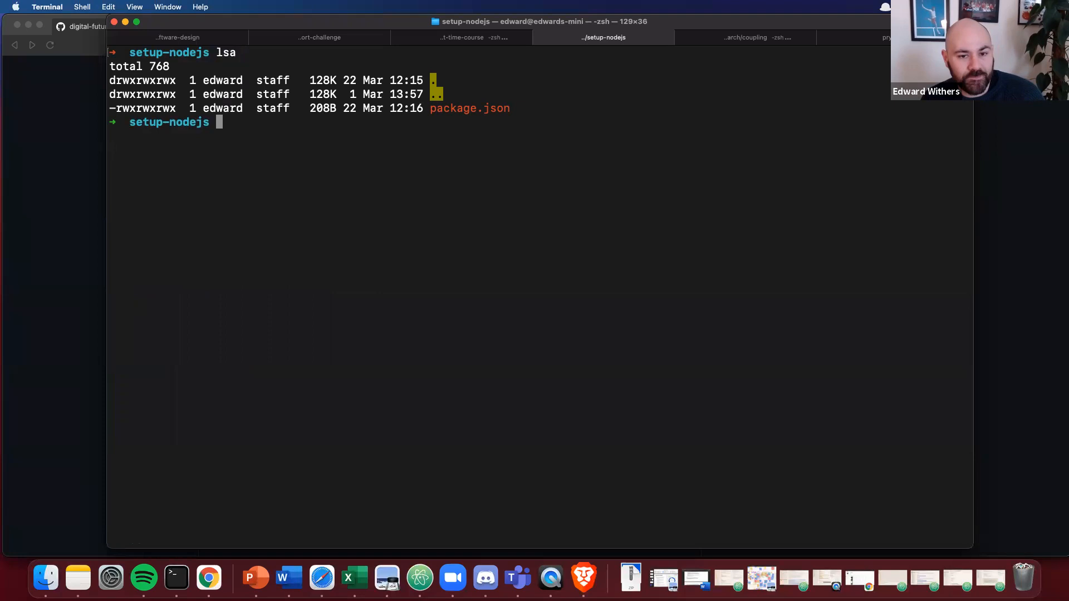
- Create a src folder, then load the Jasmine Node.js Setup page in Brave
{"action": "type", "text": "mkdir src"}
{"action": "type", "text": "set up n"}
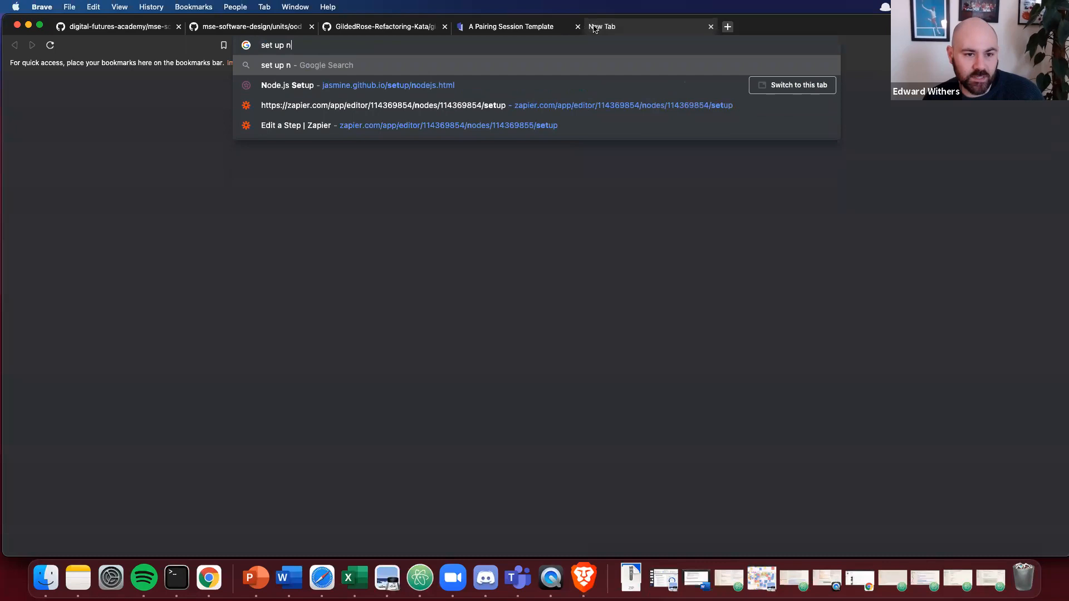
{"action": "left_click", "coordinate": [287, 86]}
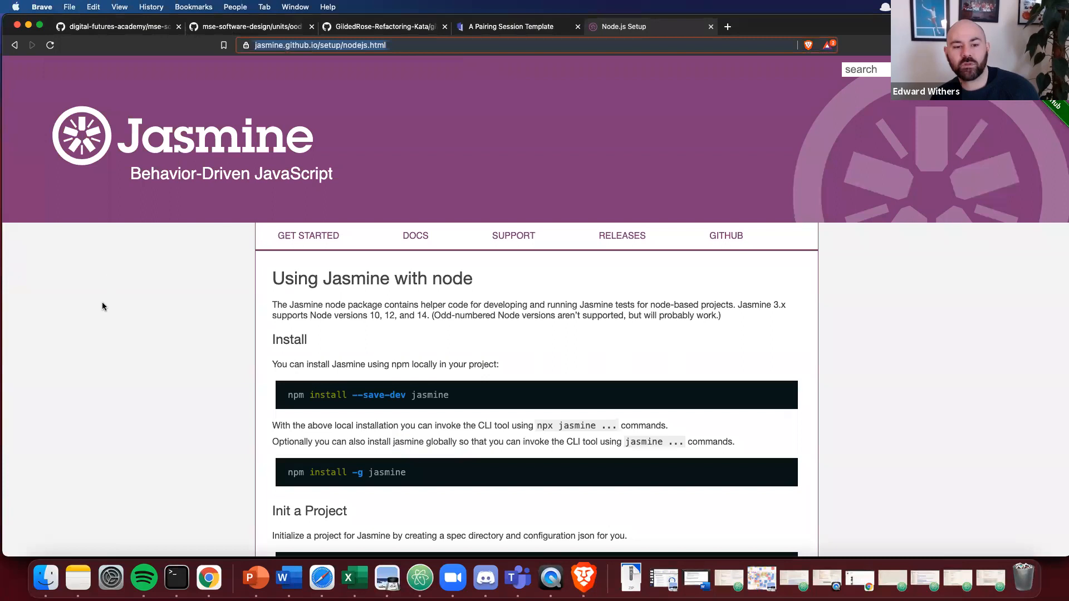
{"action": "mouse_move", "coordinate": [120, 311]}
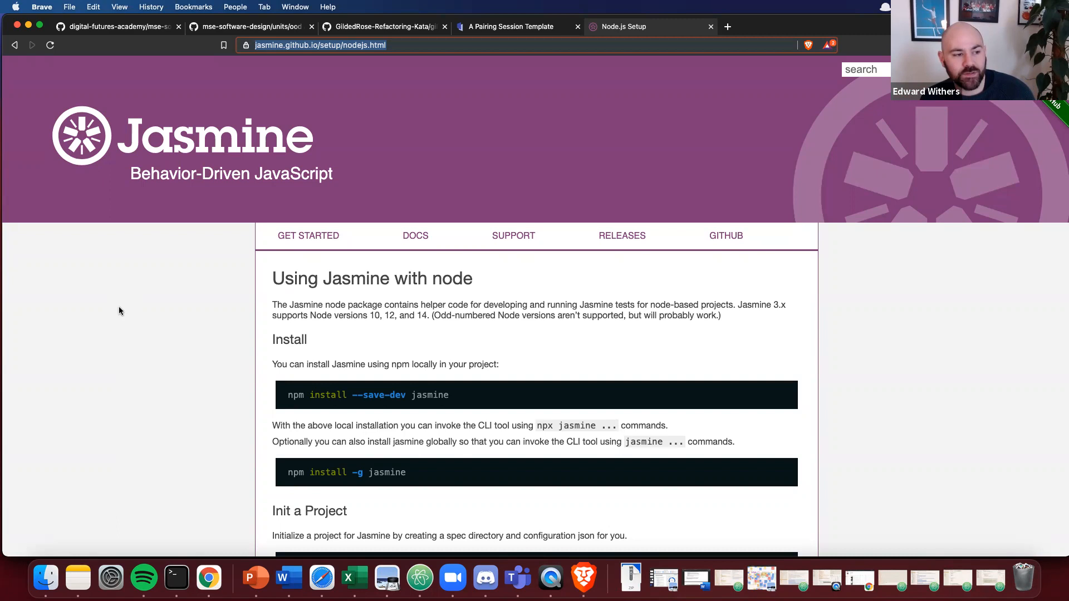
{"action": "mouse_move", "coordinate": [470, 408]}
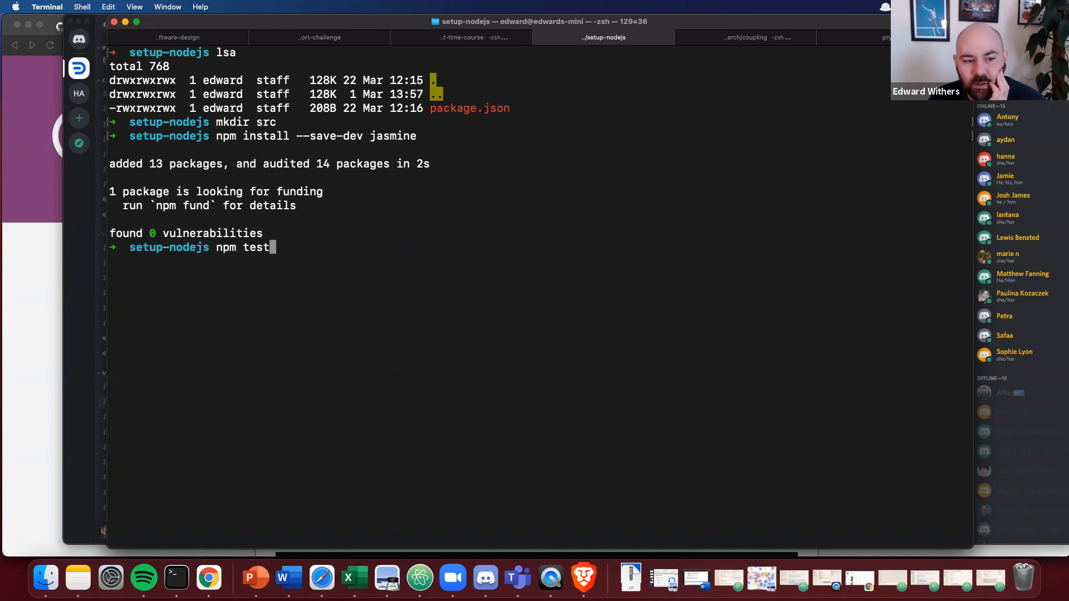
- Show package.json listing Jasmine ^3.7.0 as a dev dependency
{"action": "type", "text": "cat package.json"}
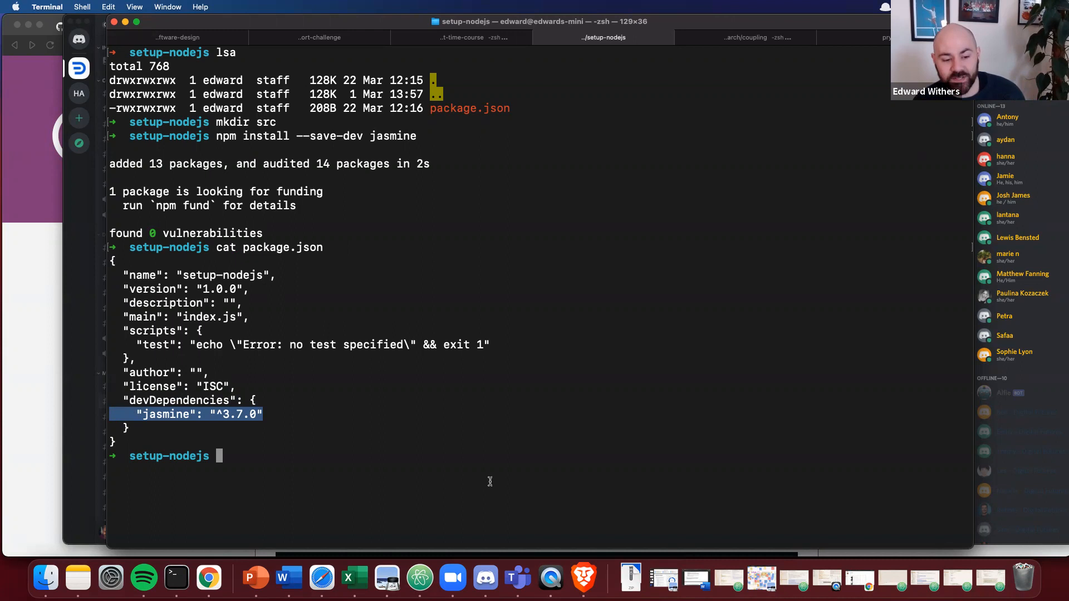
{"action": "mouse_move", "coordinate": [491, 487]}
{"action": "type", "text": "lsa"}
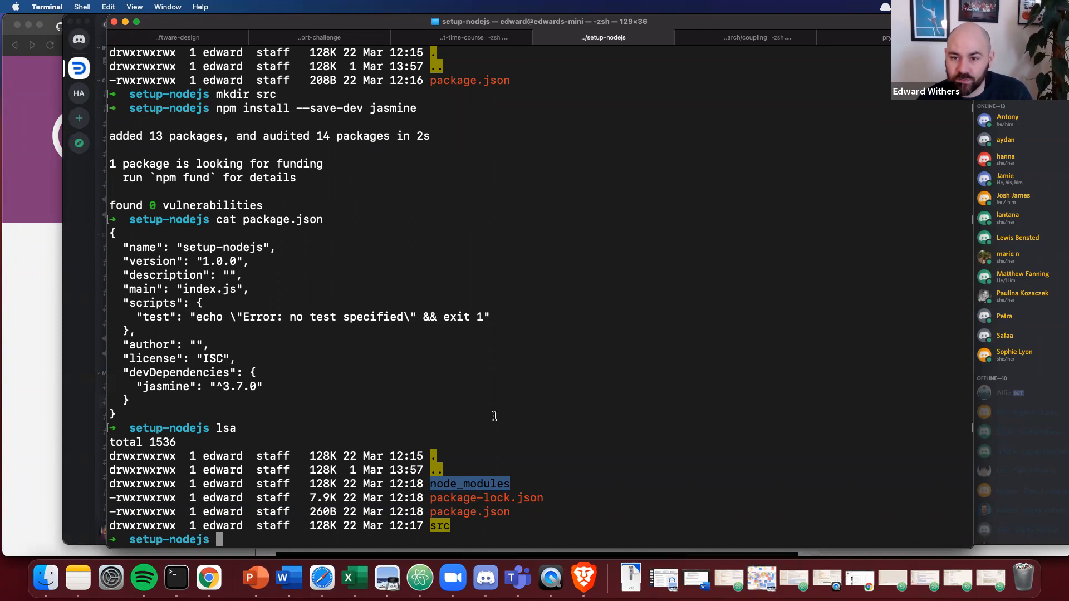
{"action": "mouse_move", "coordinate": [451, 402]}
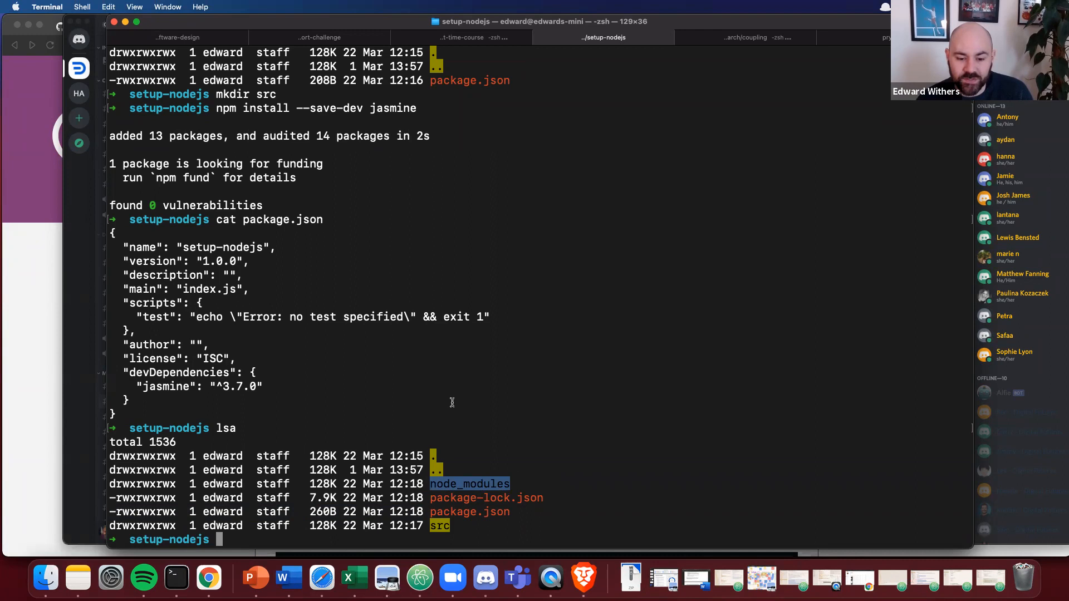
- Initialise git and create an empty .gitignore, fixing its misspelled name with mv
{"action": "type", "text": "git ini"}
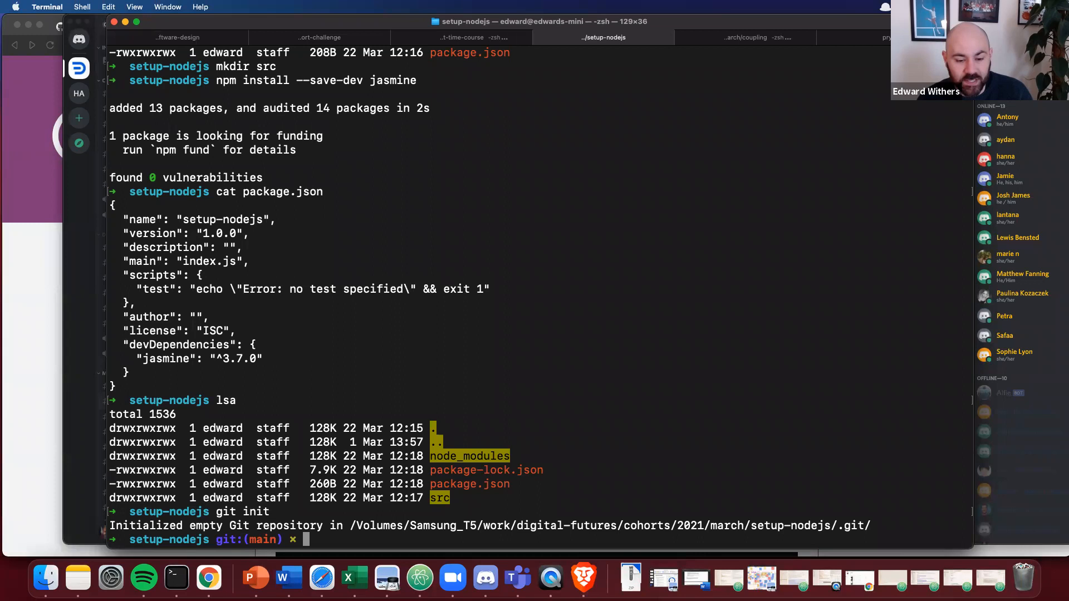
{"action": "type", "text": "touch .gitinore"}
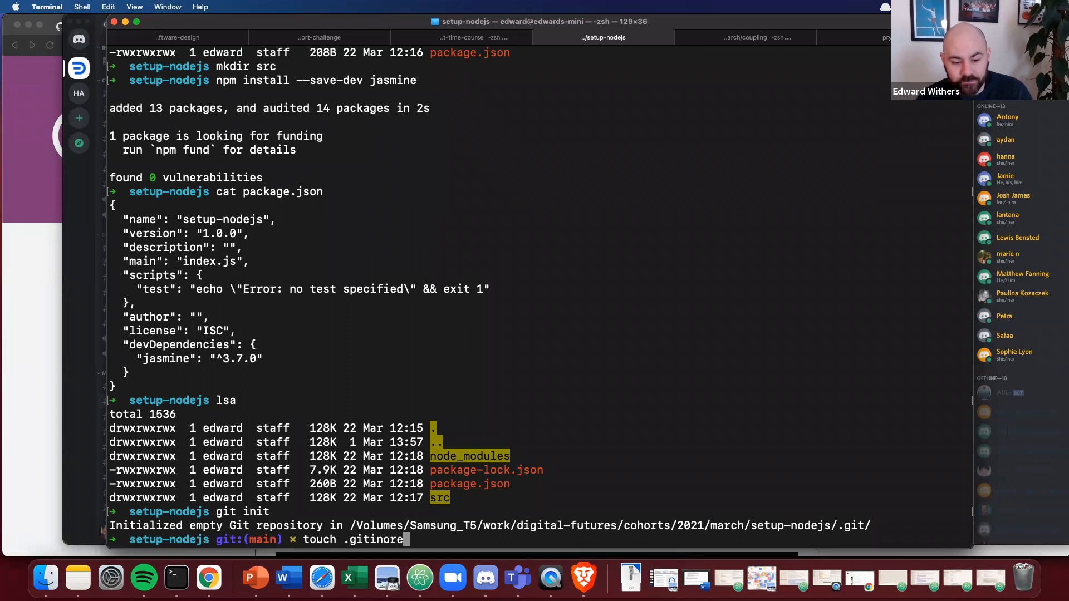
{"action": "type", "text": "mv .git"}
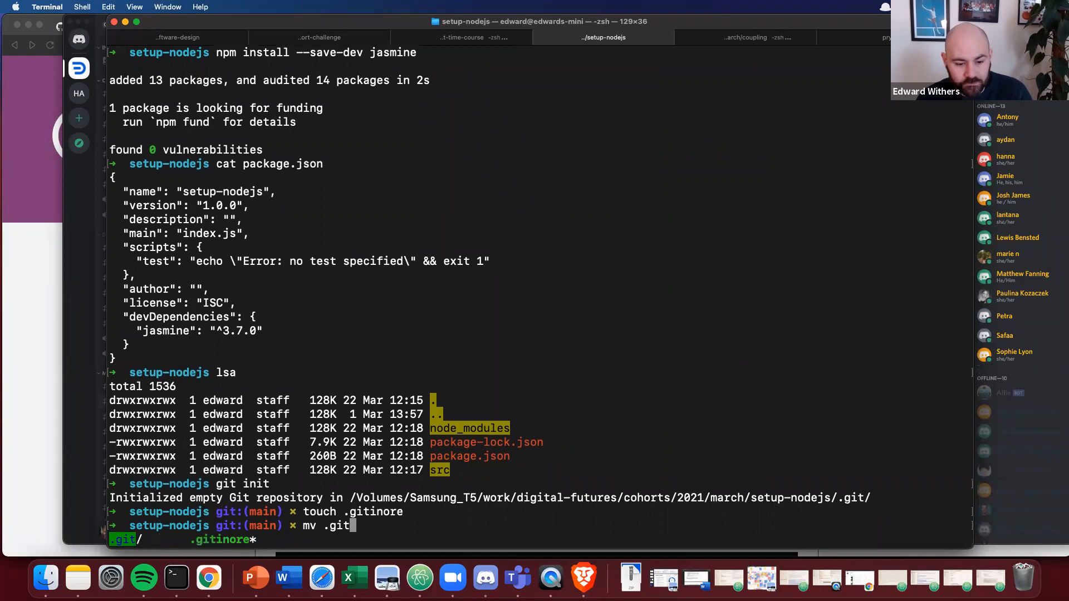
{"action": "key", "text": "Return"}
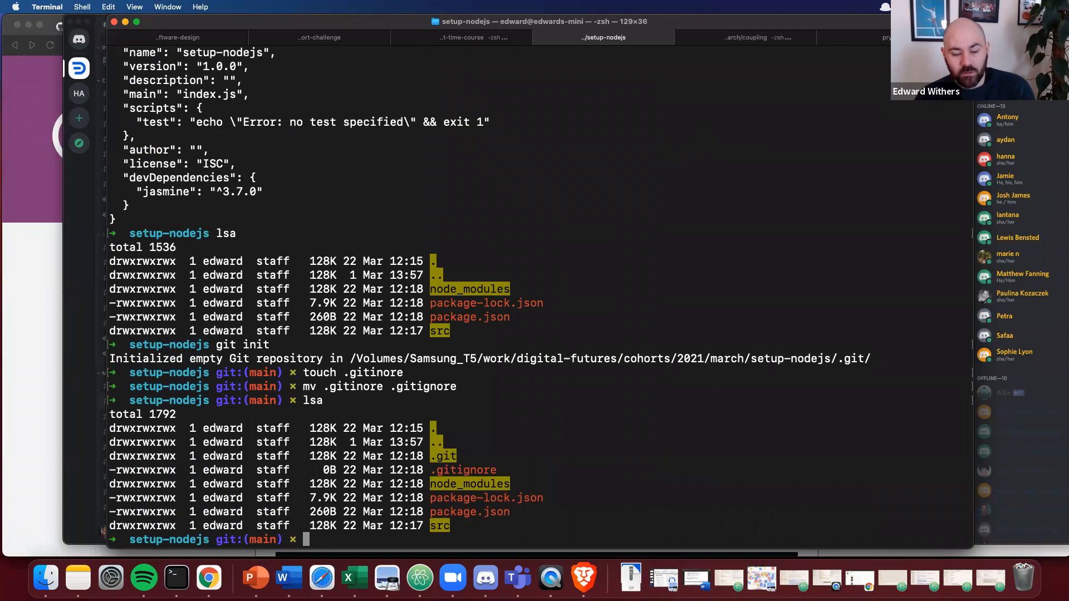
- Write node_modules into .gitignore with echo
{"action": "type", "text": "echo \""}
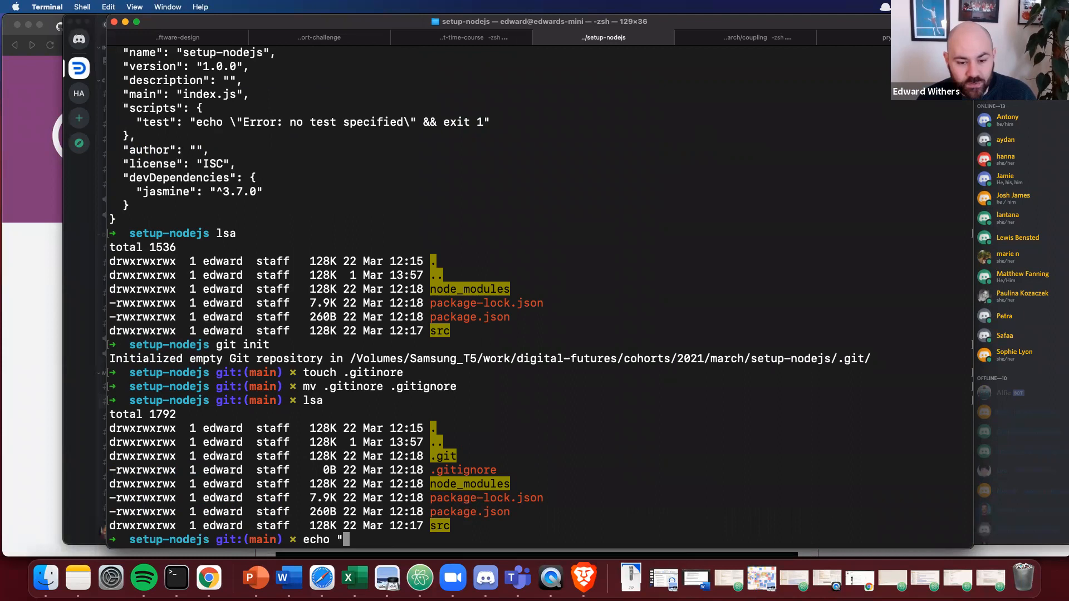
{"action": "type", "text": "node_modules\" > ."}
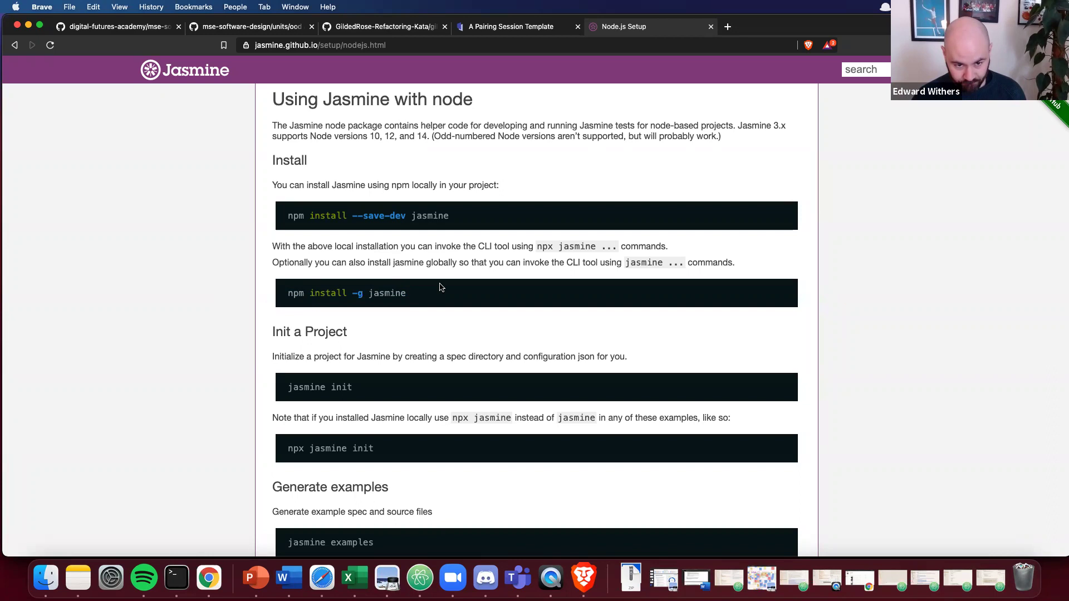
{"action": "left_click_drag", "start_coordinate": [287, 215], "coordinate": [449, 216]}
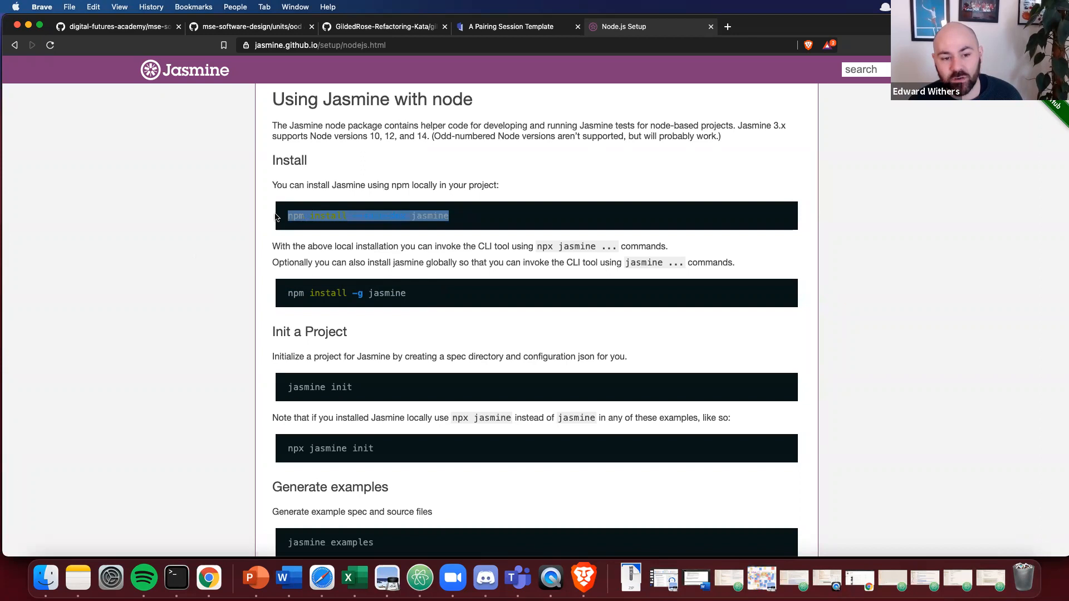
{"action": "mouse_move", "coordinate": [215, 228]}
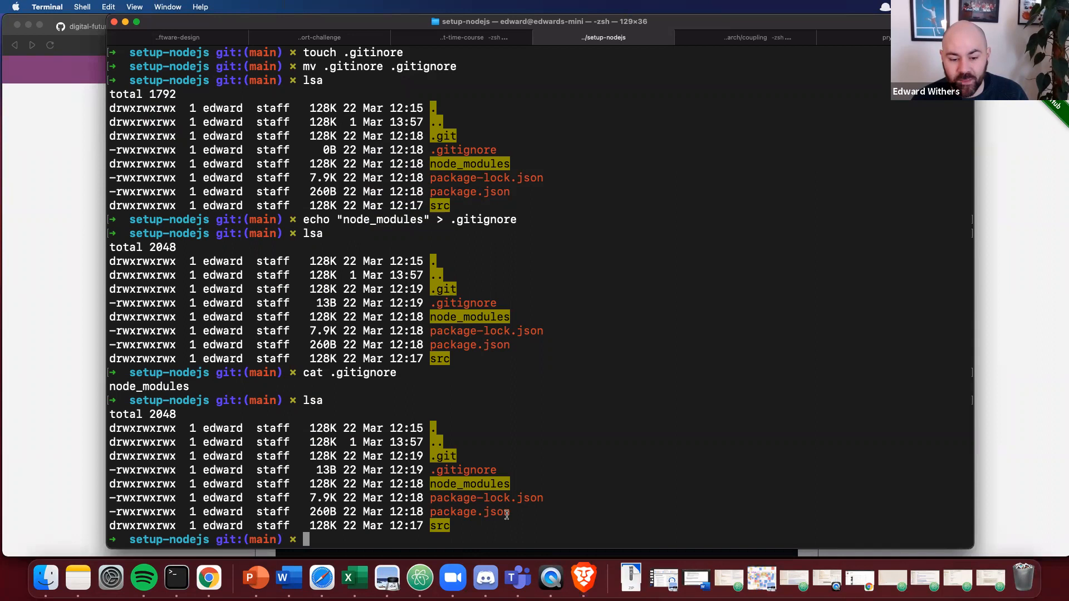
{"action": "double_click", "coordinate": [469, 483]}
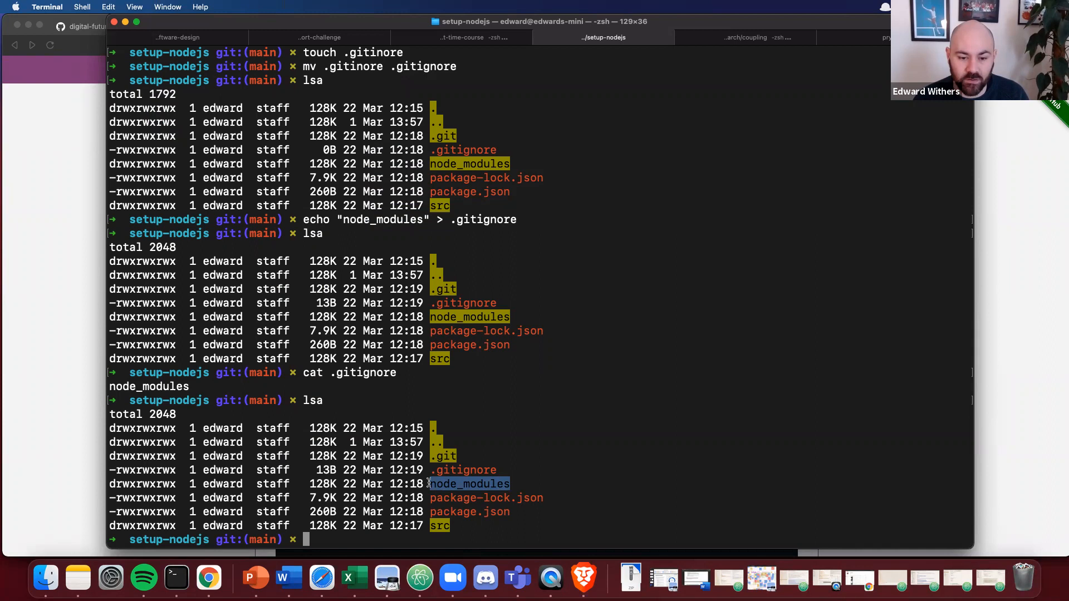
{"action": "mouse_move", "coordinate": [524, 419]}
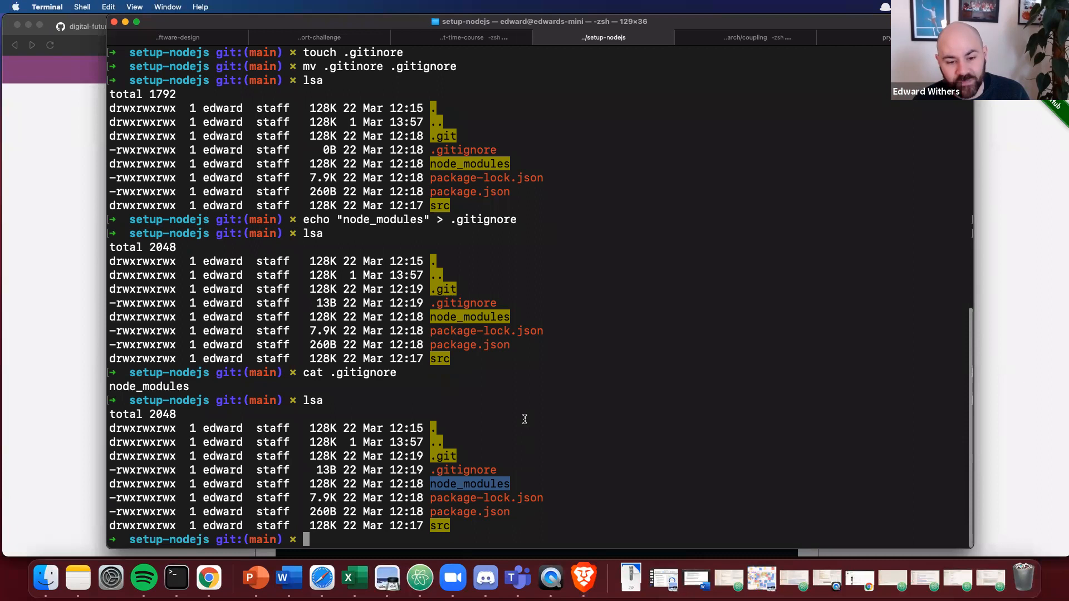
{"action": "mouse_move", "coordinate": [488, 425]}
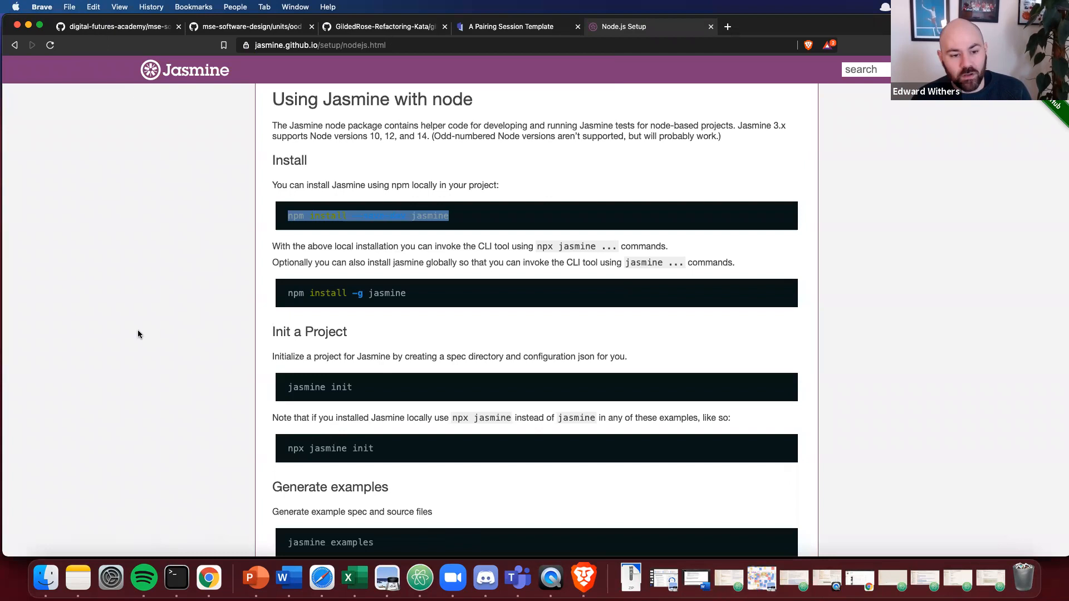
{"action": "scroll", "scroll_direction": "down", "scroll_amount": 3}
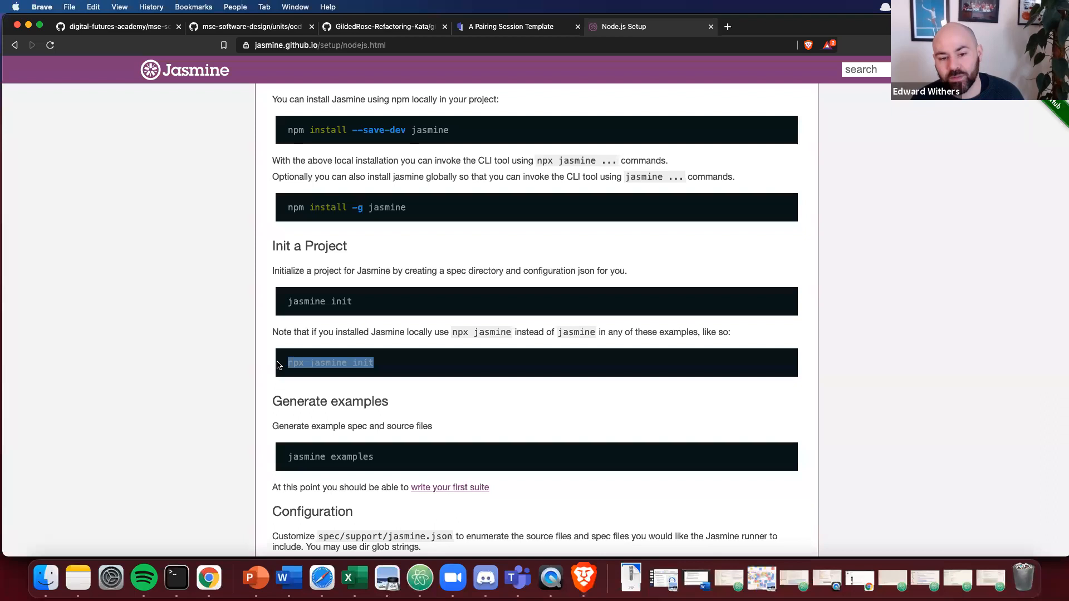
{"action": "mouse_move", "coordinate": [278, 362]}
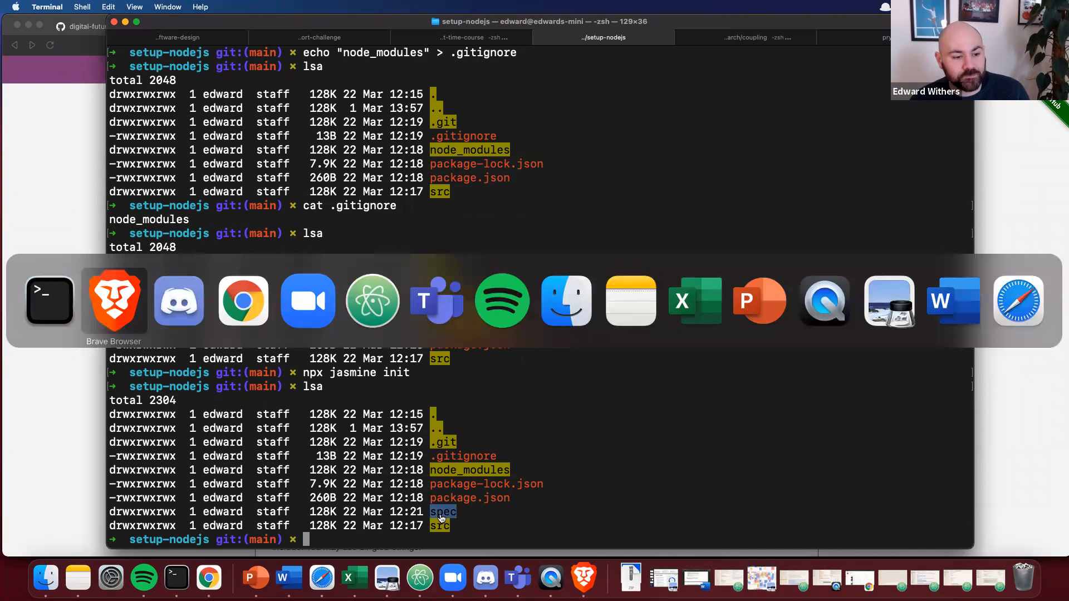
- Return to the Jasmine docs after npx jasmine init created the spec folder
{"action": "left_click", "coordinate": [371, 301]}
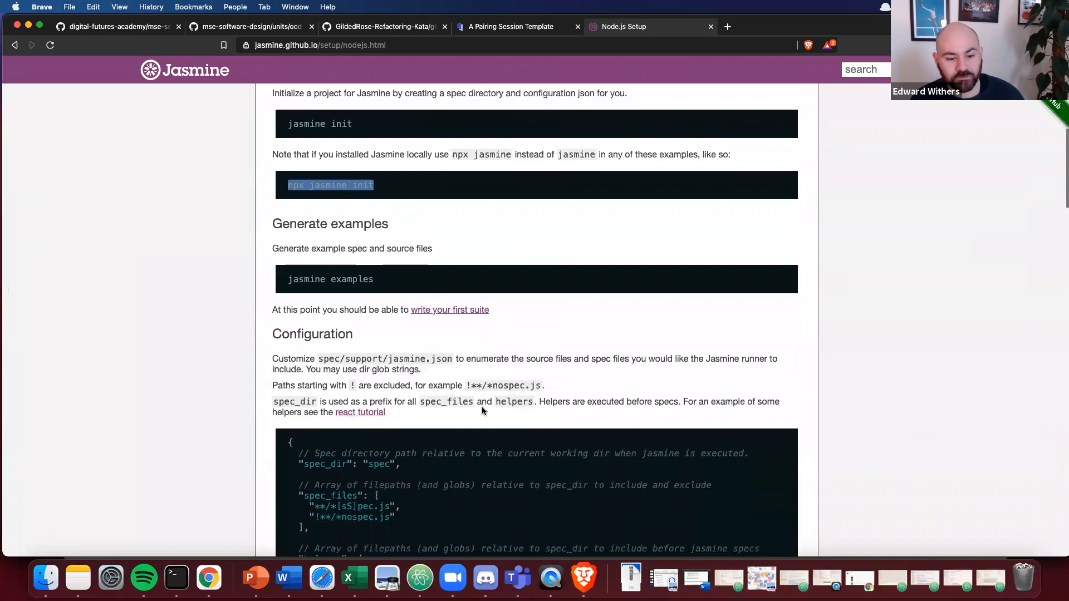
- Rename the suite to add() and make the spec expect add(1, 2) to equal 3
{"action": "left_click", "coordinate": [450, 310]}
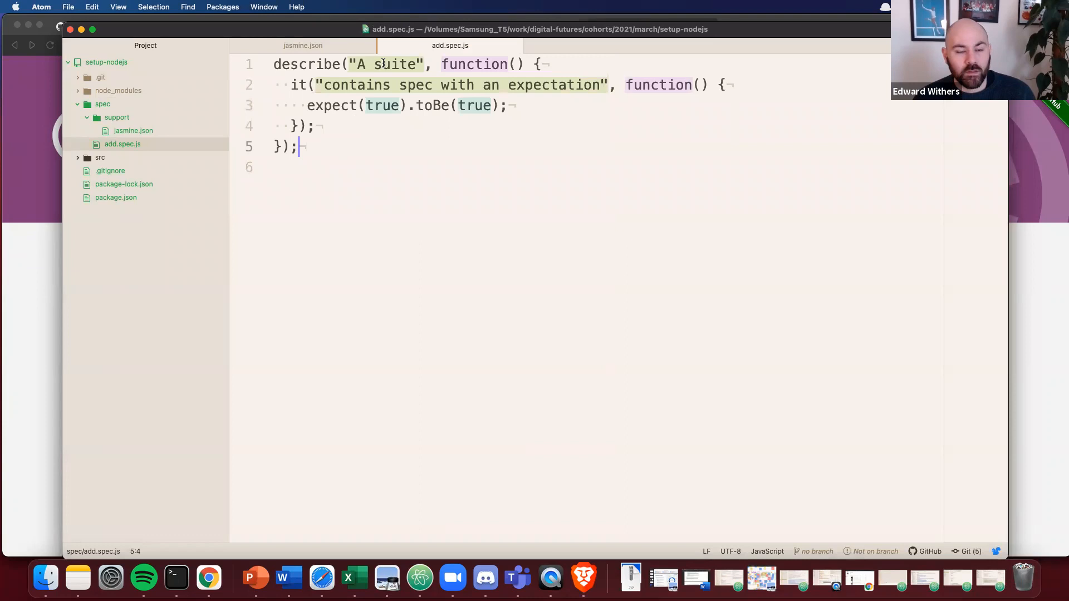
{"action": "type", "text": "add()"}
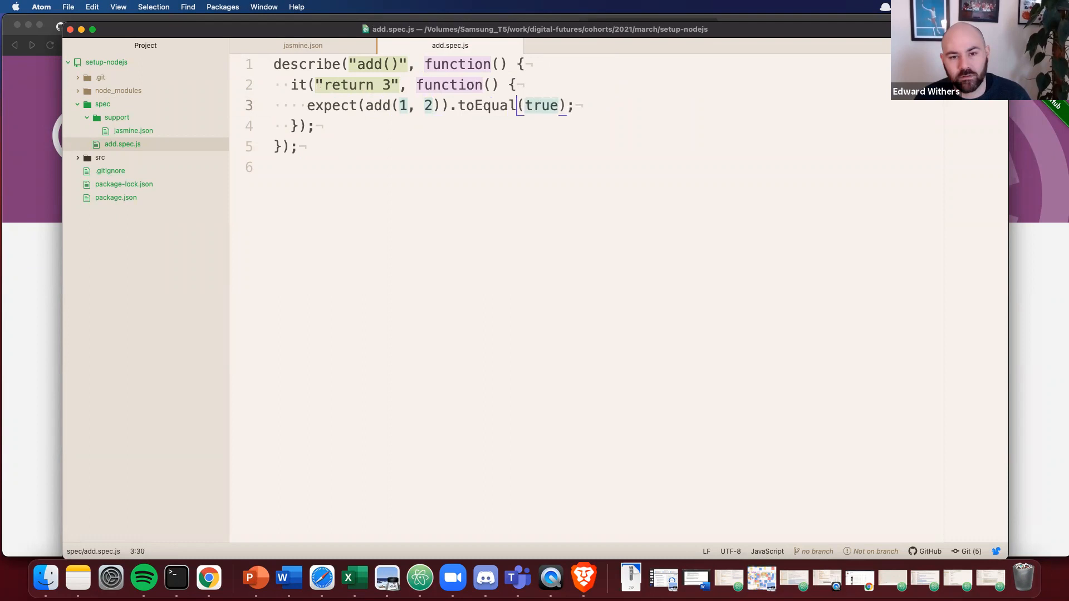
{"action": "type", "text": "3"}
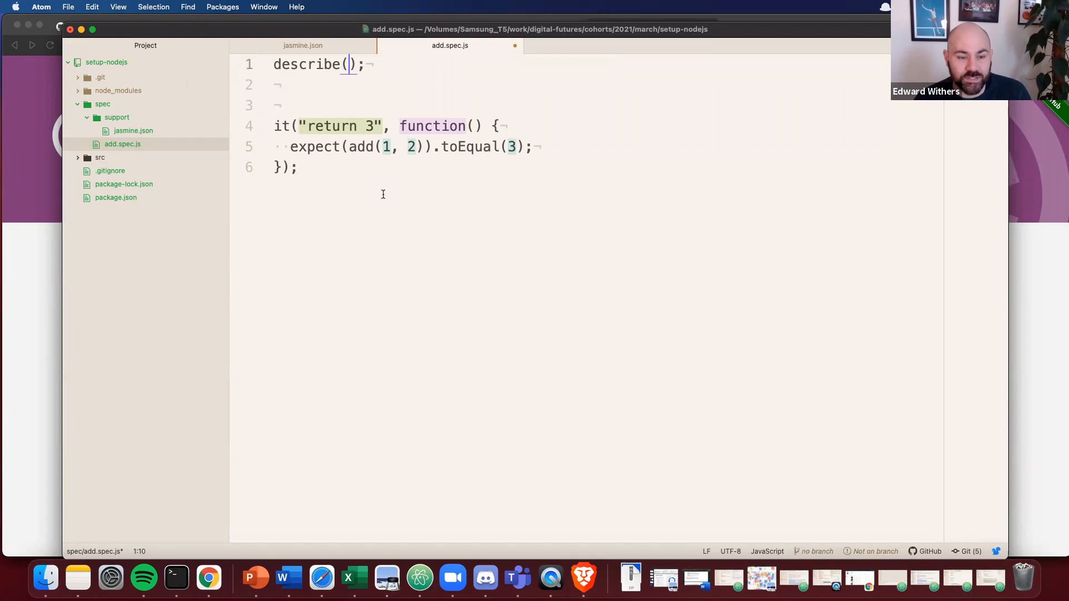
- Wrap specs in describe("add()") and add a 'return 5' spec for add(3, 2) equals 5
{"action": "type", "text": "\"add()\", function() {"}
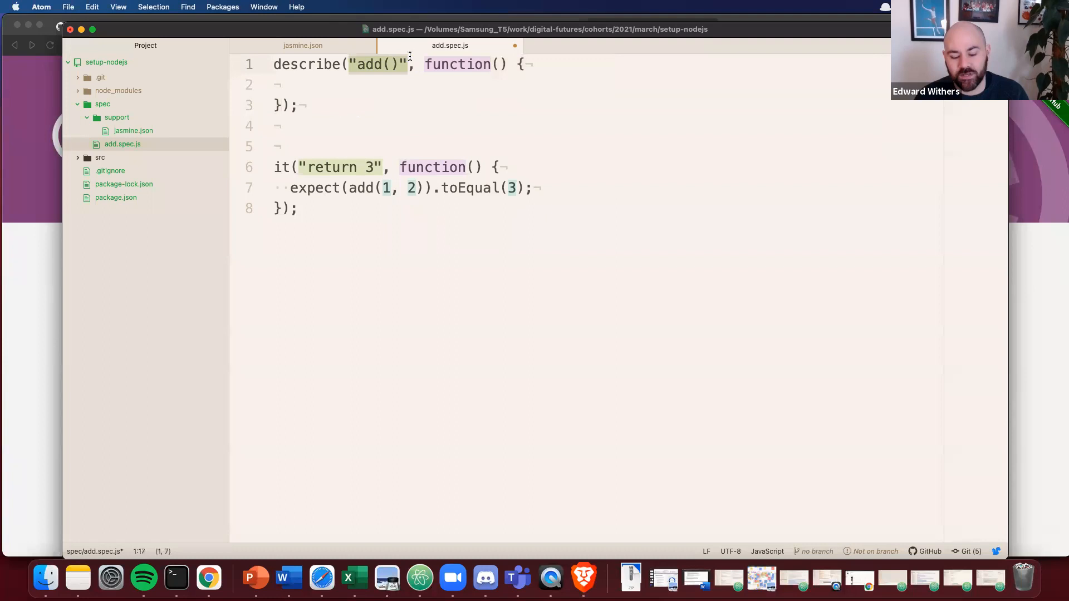
{"action": "left_click", "coordinate": [288, 107]}
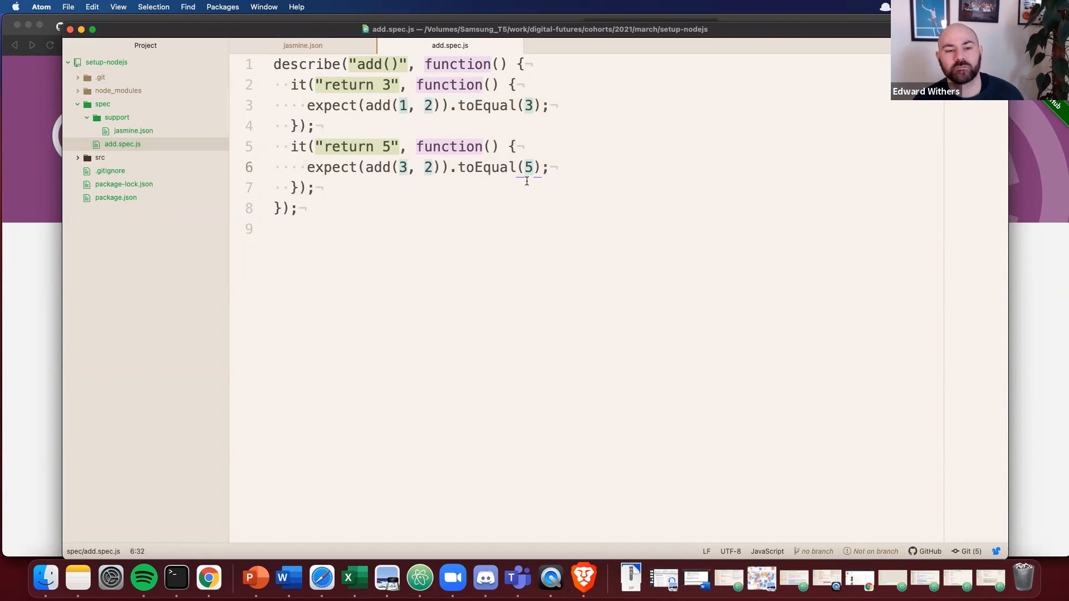
{"action": "left_click", "coordinate": [442, 106]}
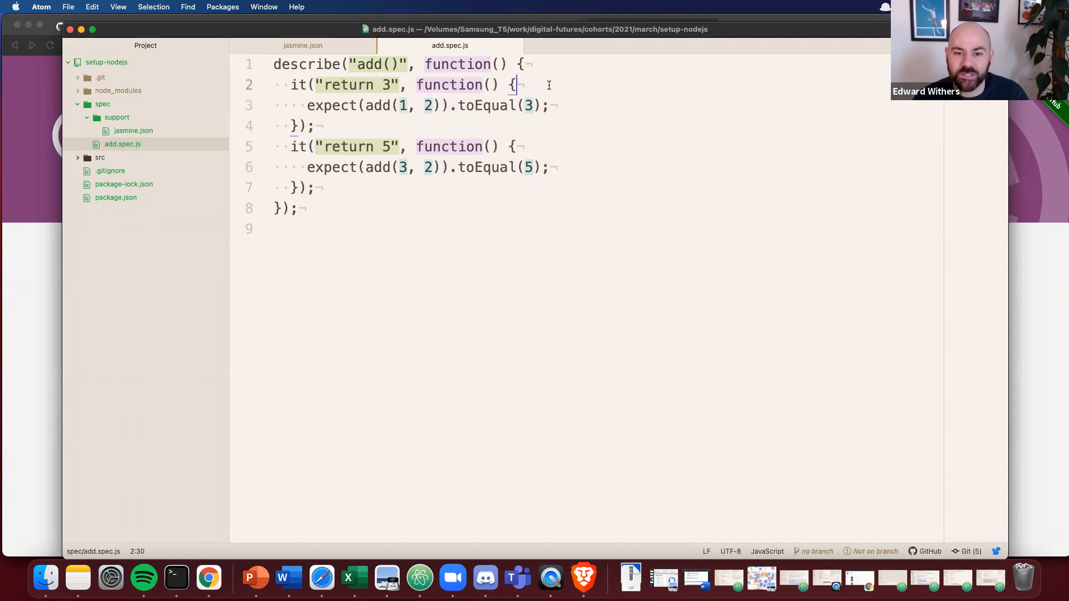
- Add // setup, //execute, //verify comments and start a let result line in the spec
{"action": "type", "text": "// setup"}
{"action": "type", "text": "//verify"}
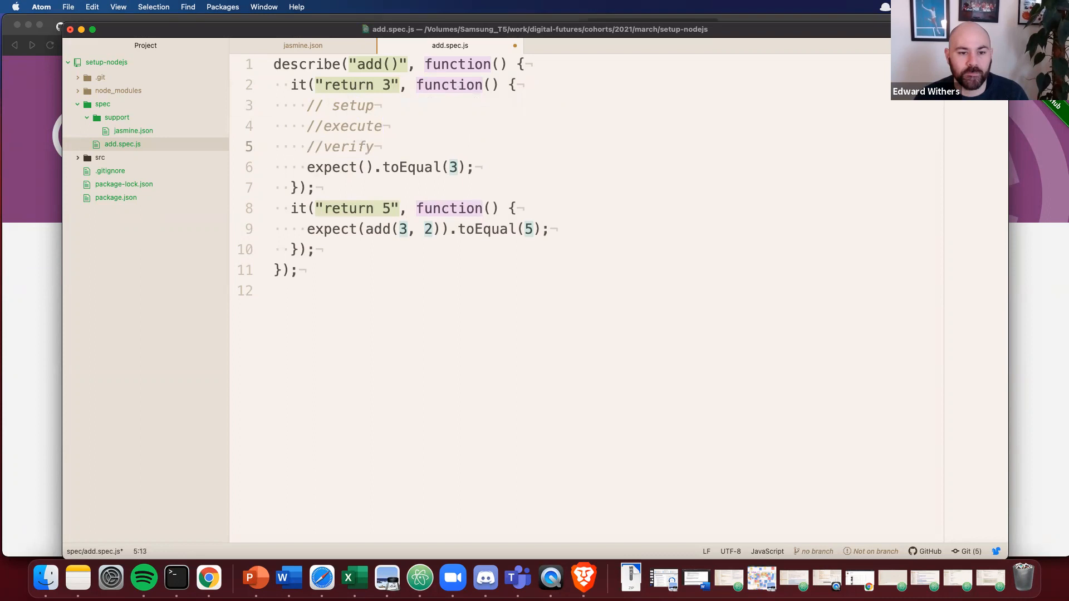
{"action": "type", "text": "let re"}
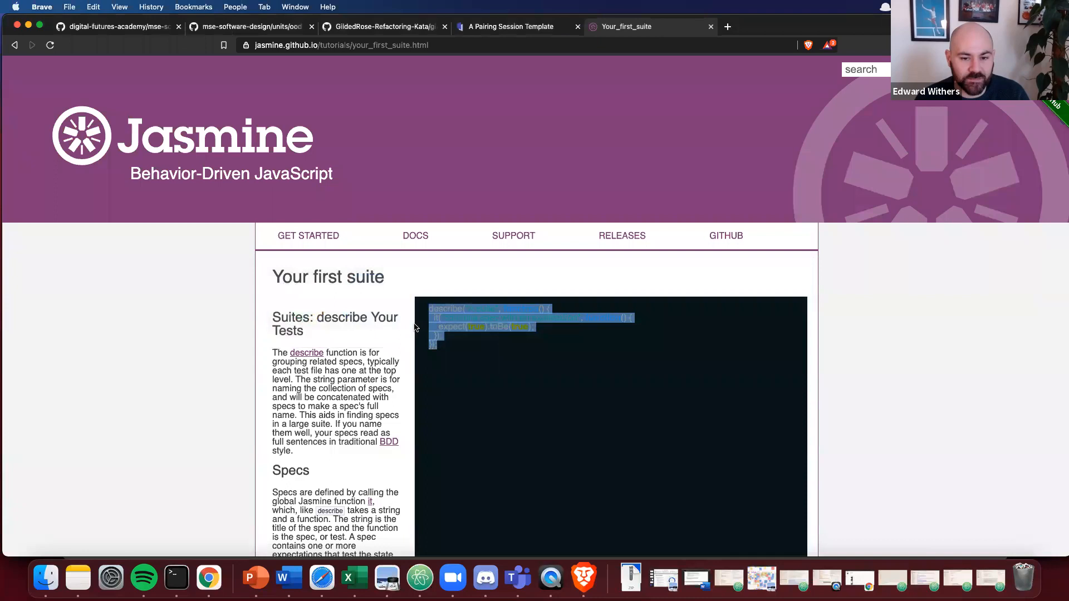
- Select toBe in the tutorial code and scroll the matchers reference to its entry
{"action": "scroll", "scroll_direction": "down", "scroll_amount": 3}
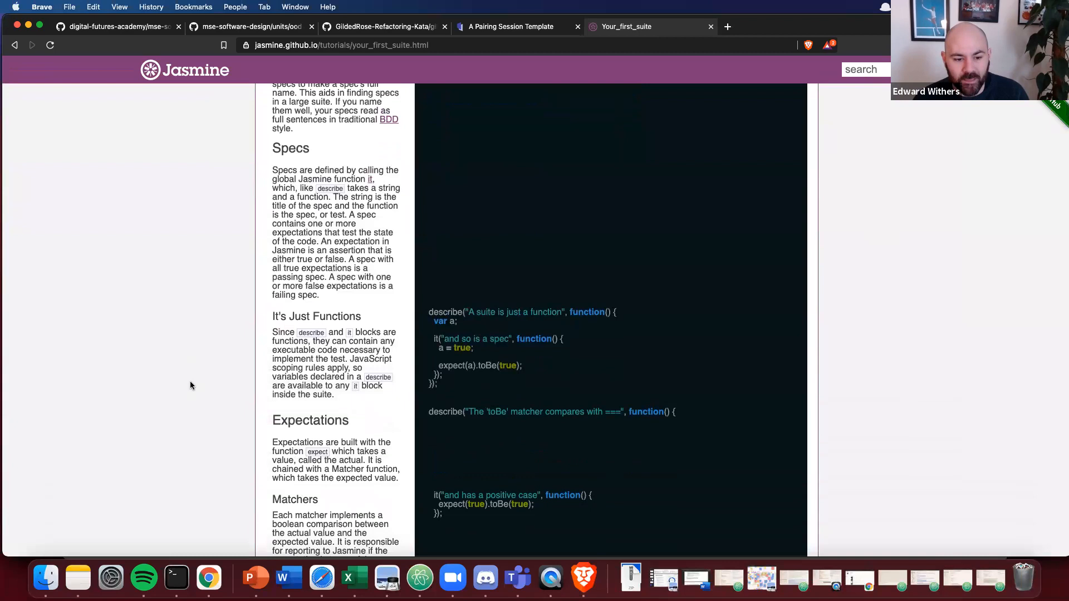
{"action": "scroll", "scroll_direction": "down", "scroll_amount": 3}
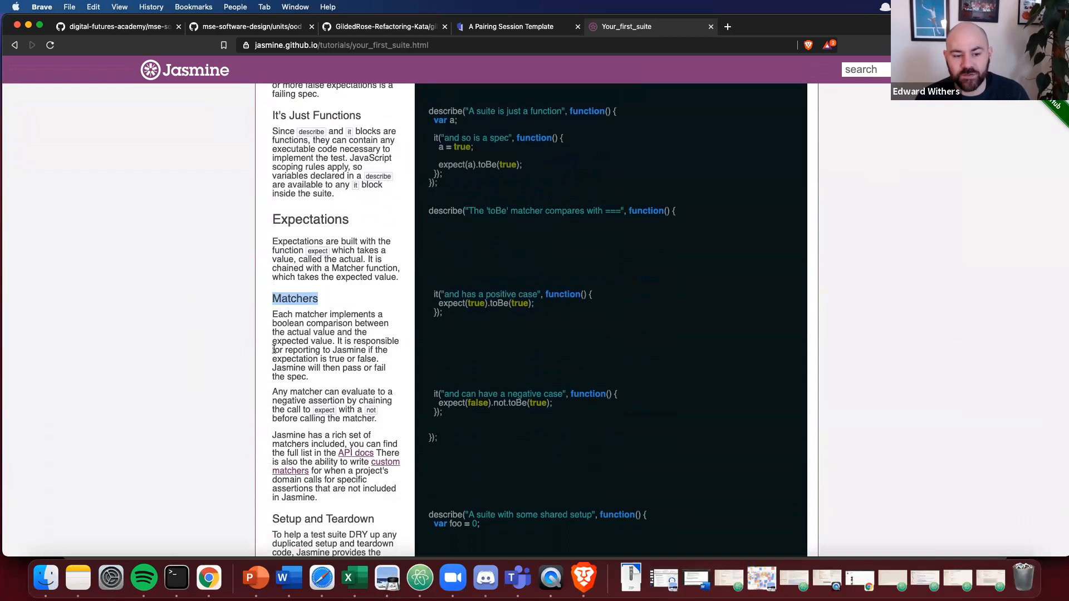
{"action": "double_click", "coordinate": [487, 165]}
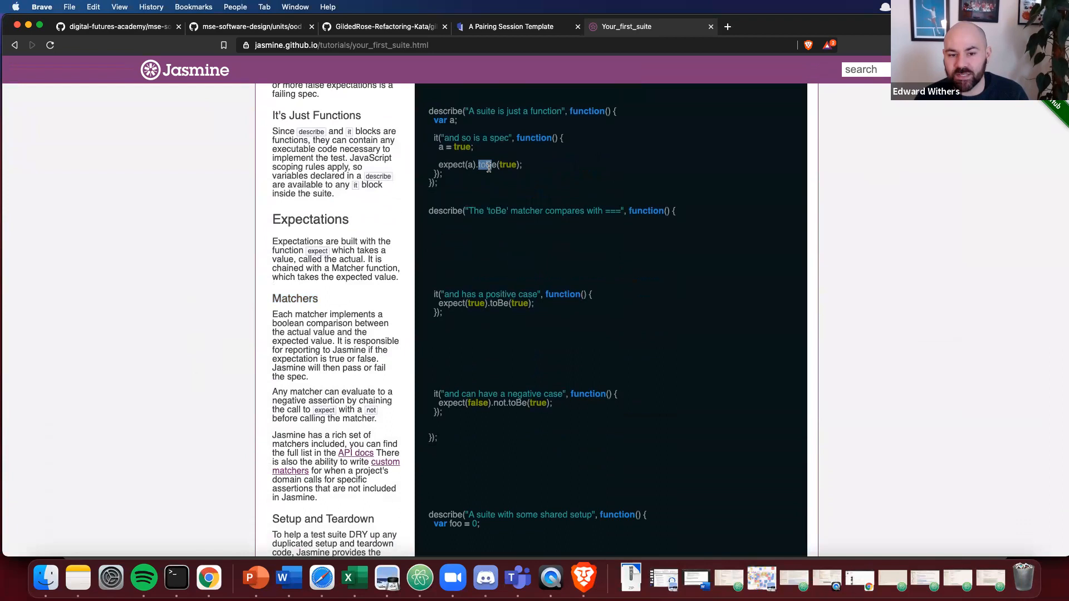
{"action": "scroll", "scroll_direction": "down", "scroll_amount": 3}
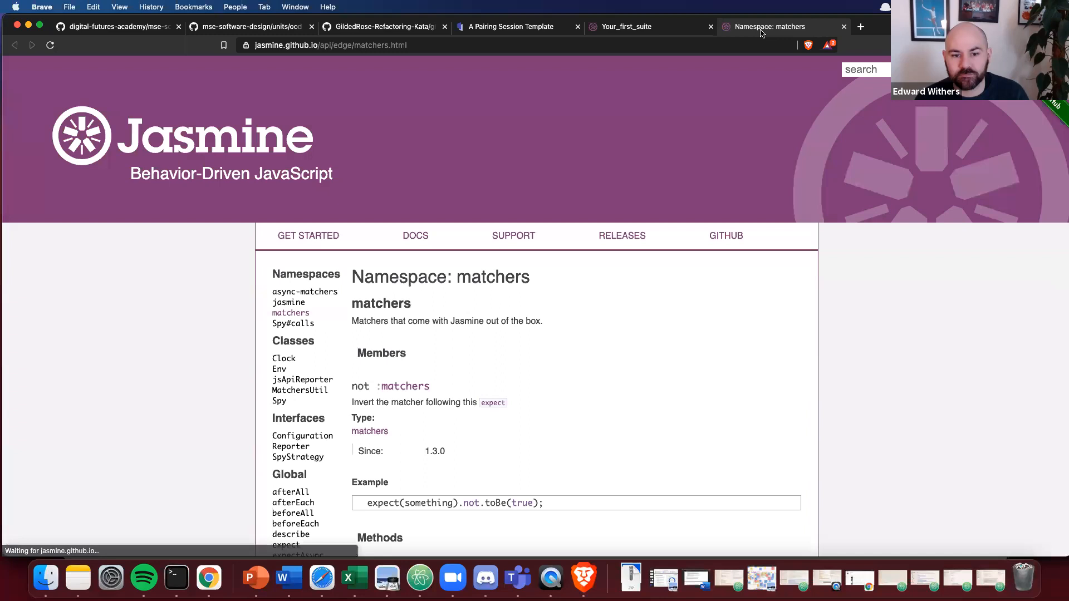
{"action": "scroll", "scroll_direction": "down", "scroll_amount": 3}
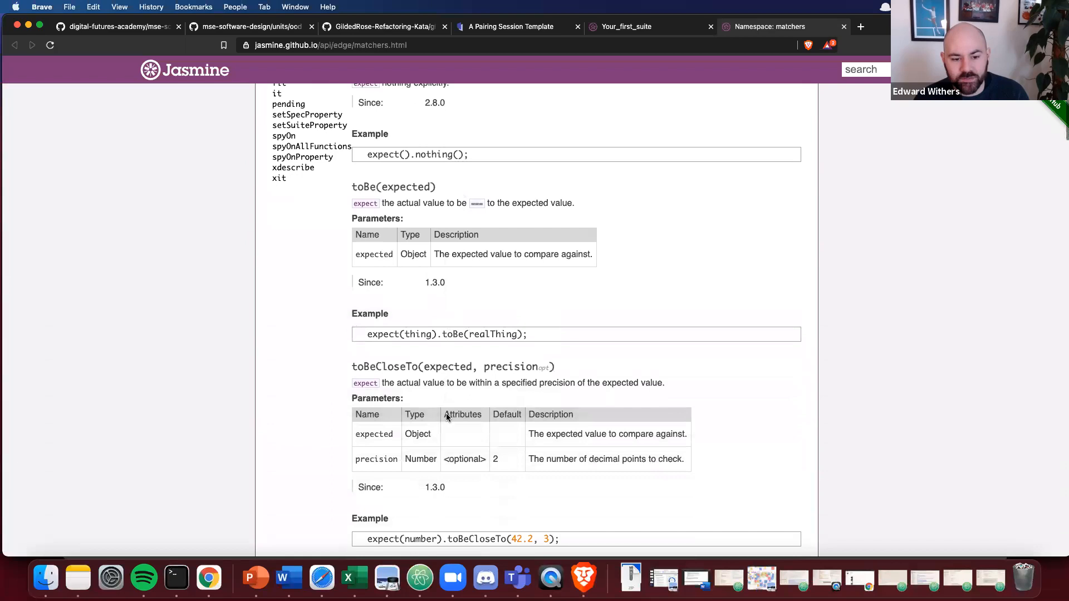
{"action": "scroll", "scroll_direction": "down", "scroll_amount": 3}
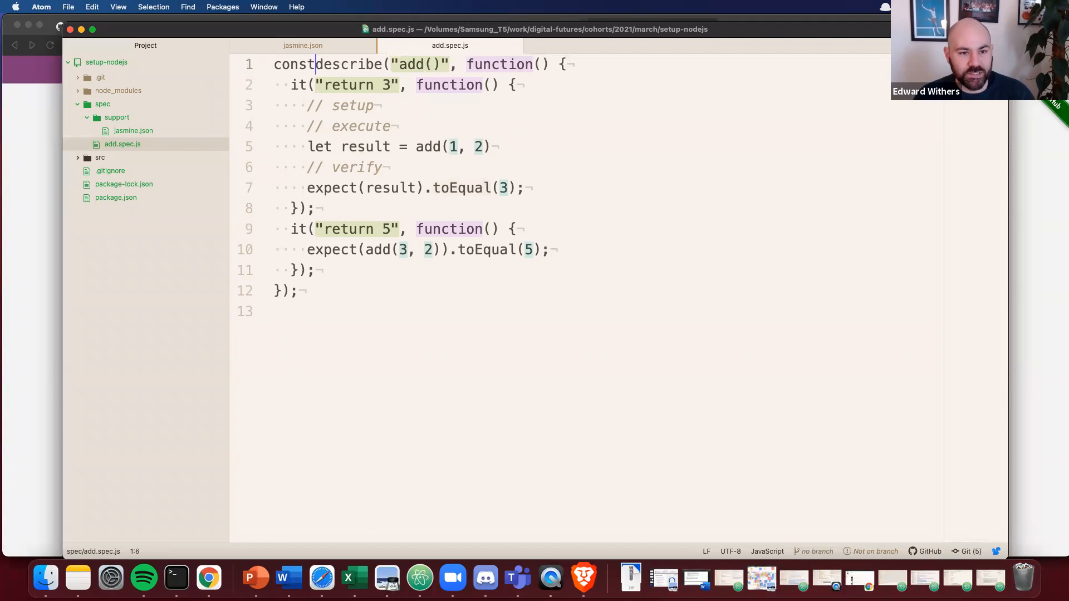
- Add const add = require('../src/add.js') atop the spec, then expand the src folder
{"action": "type", "text": "add = reqw"}
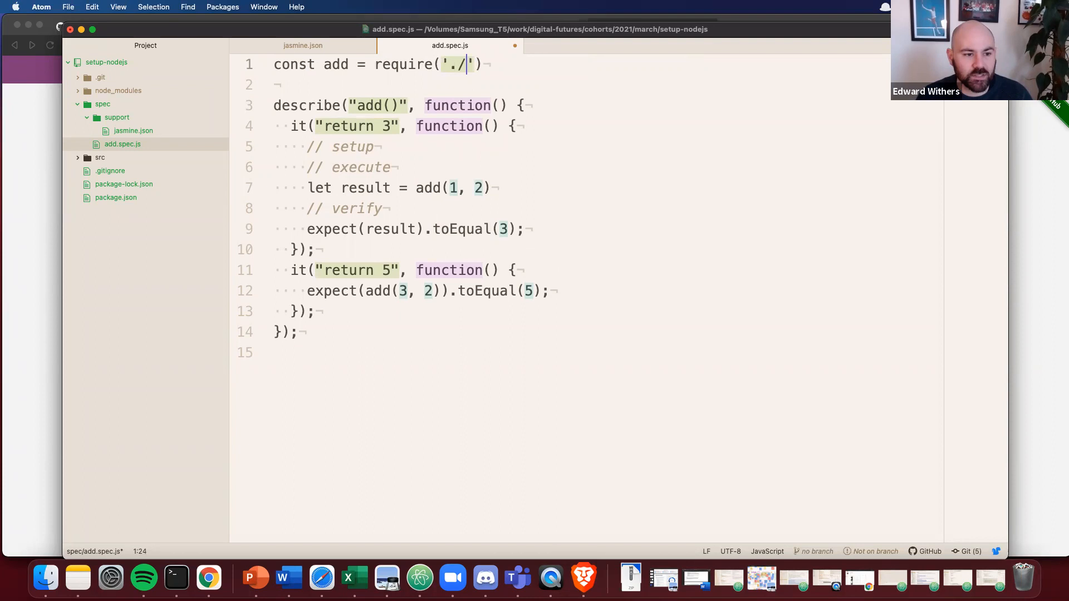
{"action": "type", "text": "../src"}
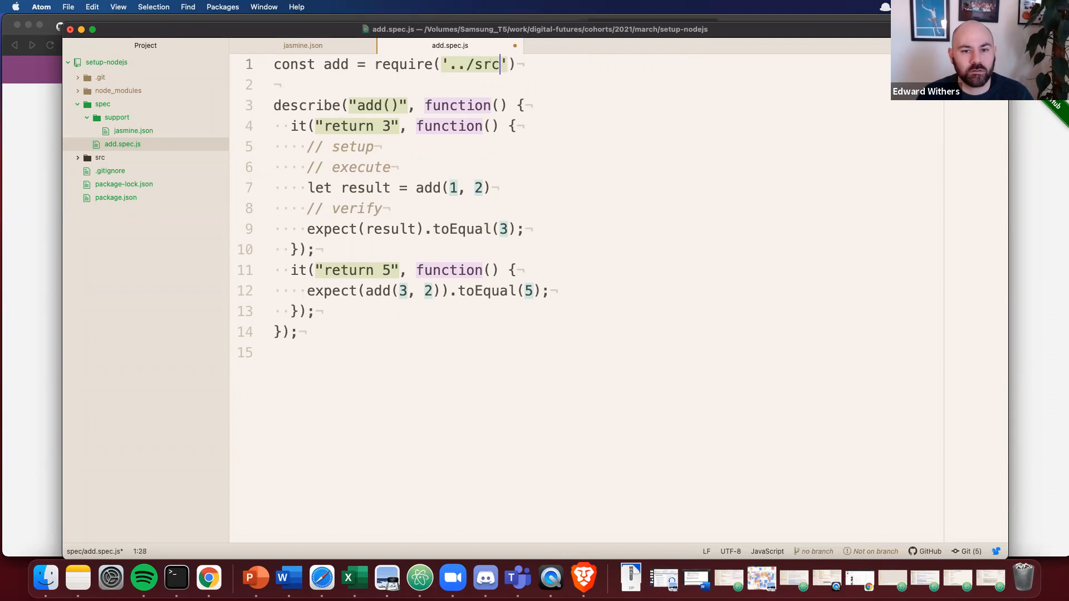
{"action": "type", "text": "/add.js"}
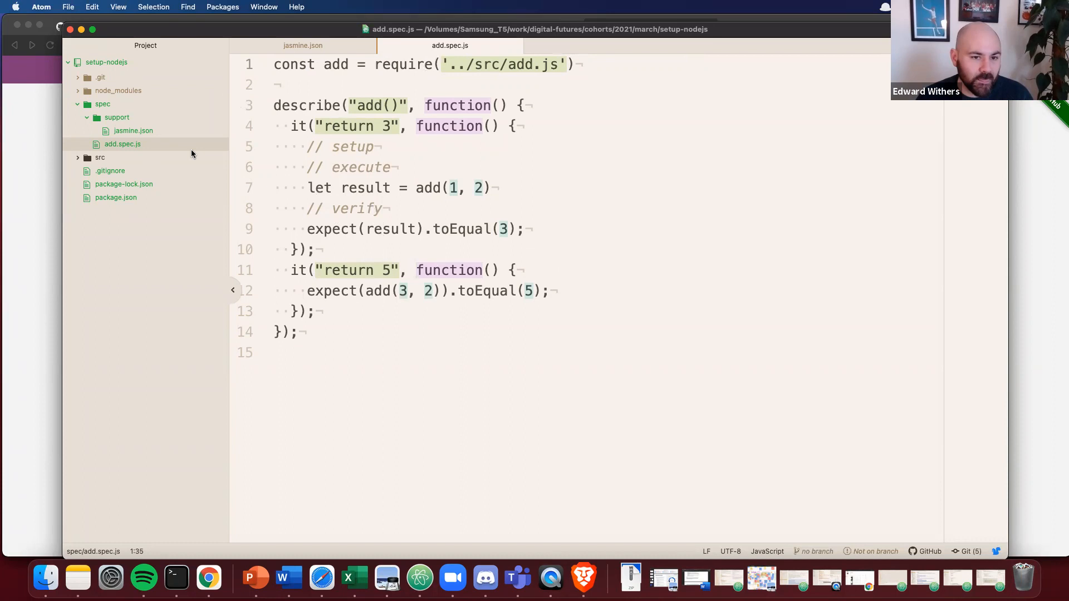
{"action": "left_click", "coordinate": [101, 157]}
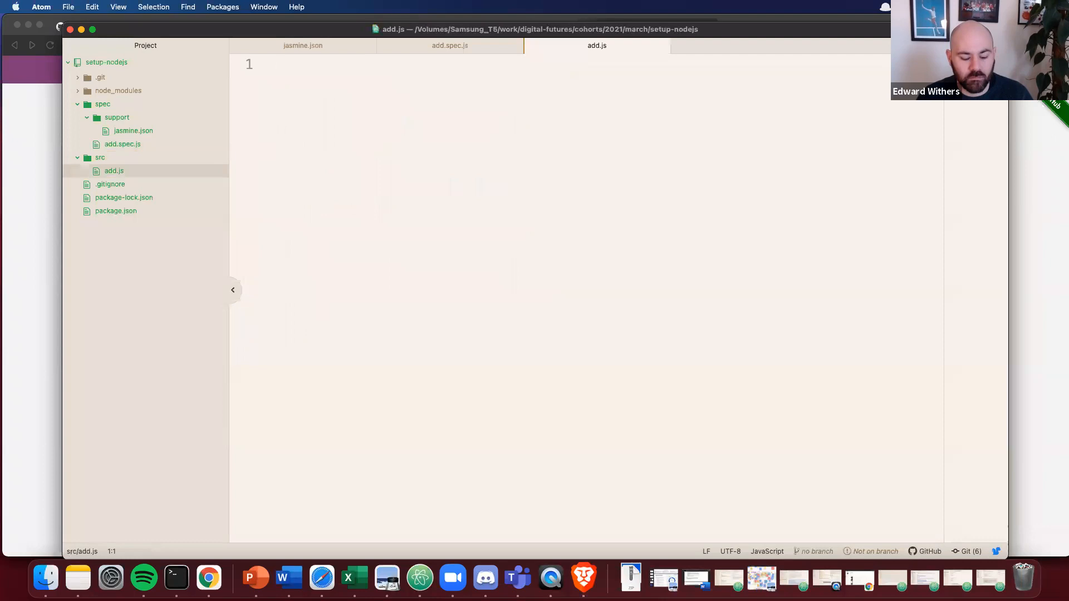
- Write const add = (num1, num2) => num1 + num2; module.exports = add; in add.js
{"action": "type", "text": "const add = ("}
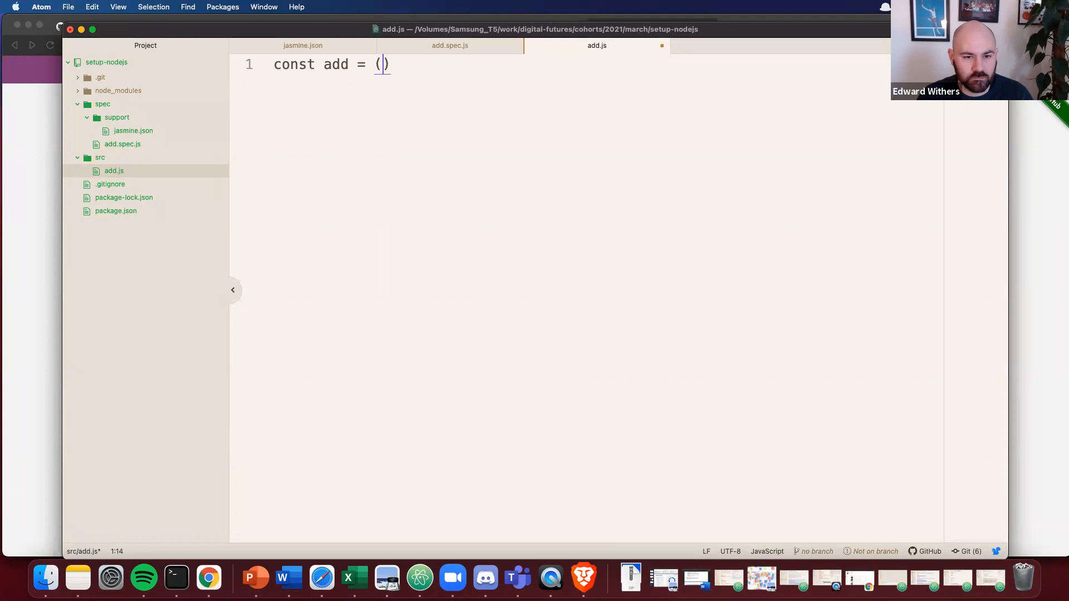
{"action": "type", "text": "num1, num2) =>"}
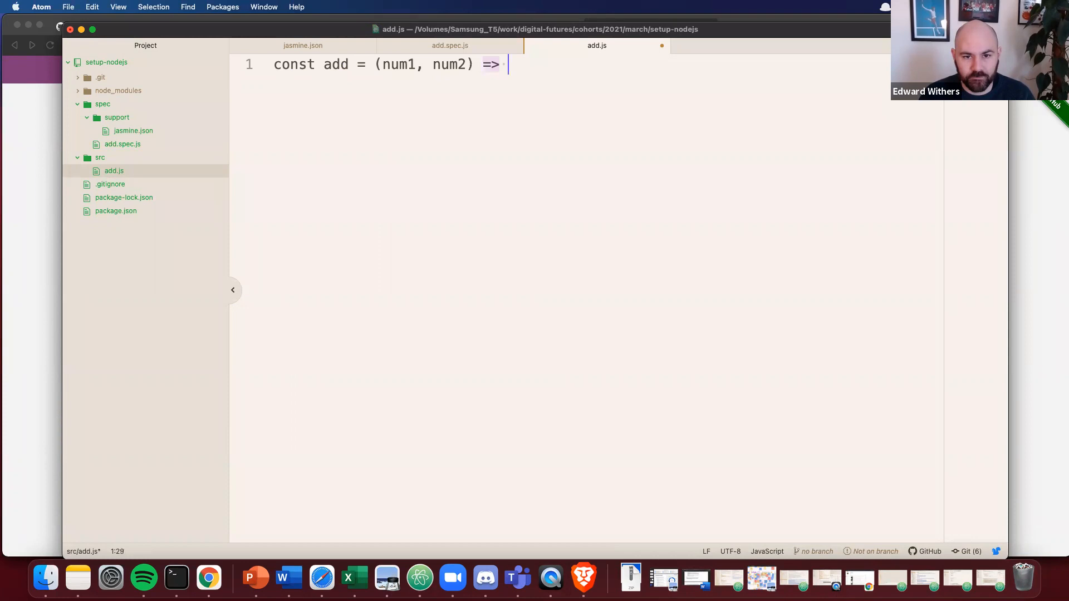
{"action": "type", "text": "num1 + num2"}
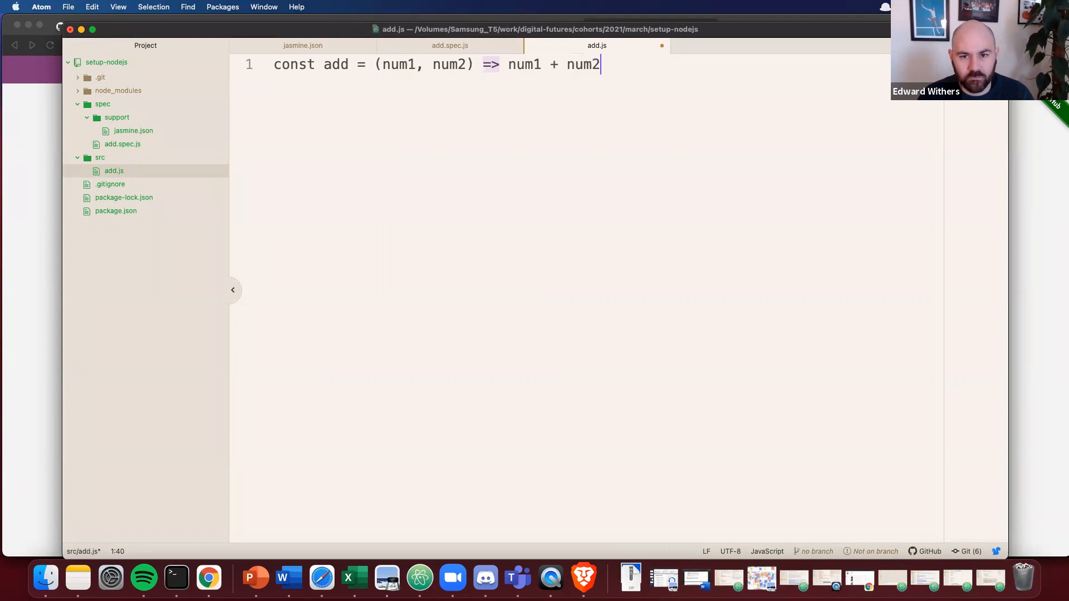
{"action": "type", "text": ";"}
{"action": "type", "text": "module.exp"}
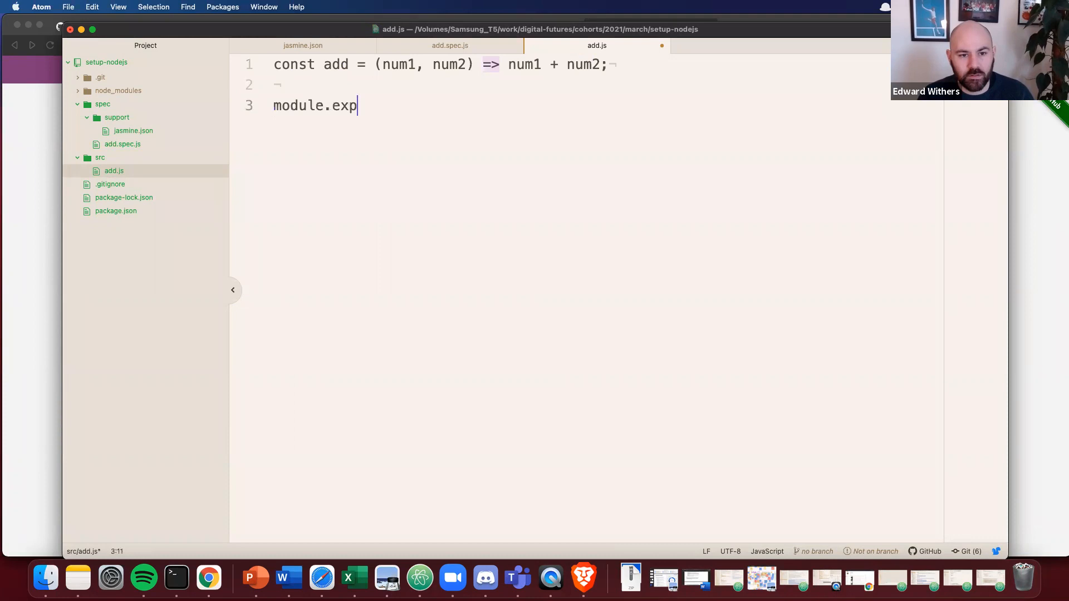
{"action": "type", "text": "orts = add;"}
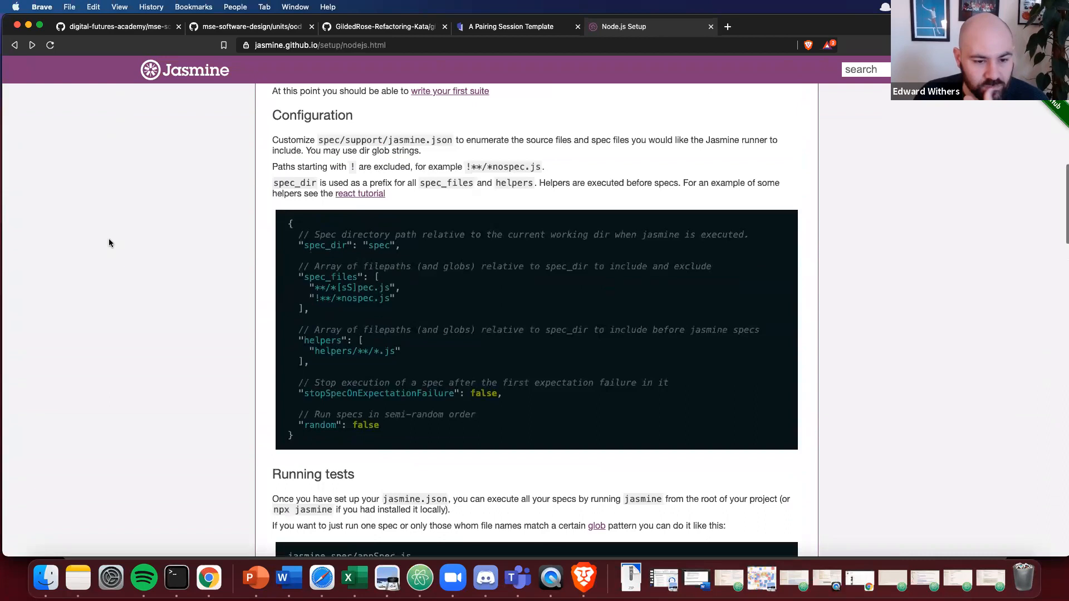
- Scroll the Node.js Setup page to the Configuration and Running tests sections
{"action": "scroll", "scroll_direction": "up", "scroll_amount": 3}
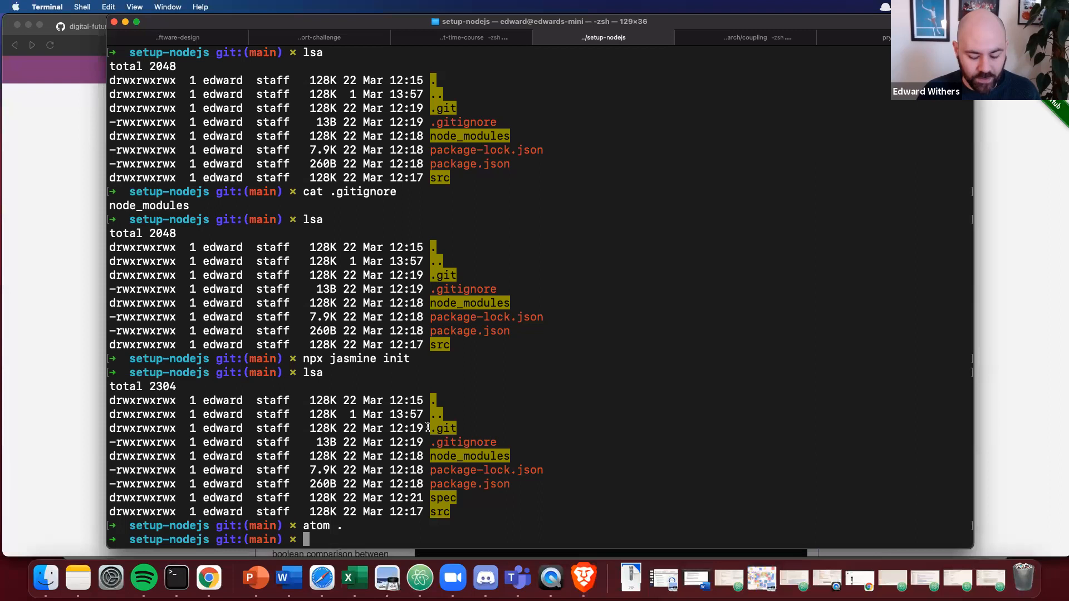
- Run npx jasmine and highlight the 'Expected 5 to equal 4' failure message
{"action": "type", "text": "npx jasmine"}
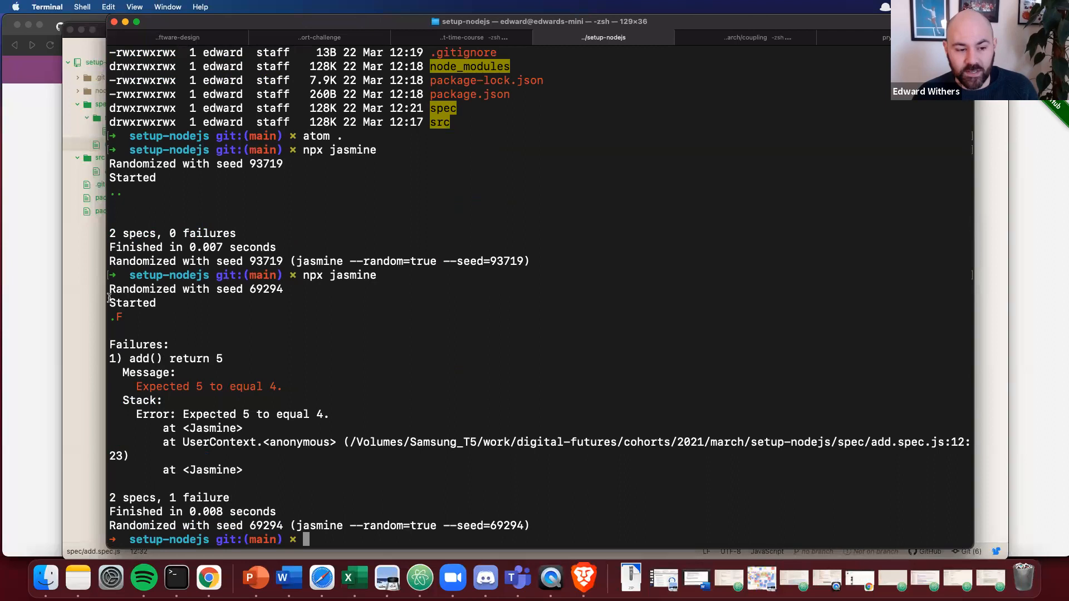
{"action": "mouse_move", "coordinate": [133, 318]}
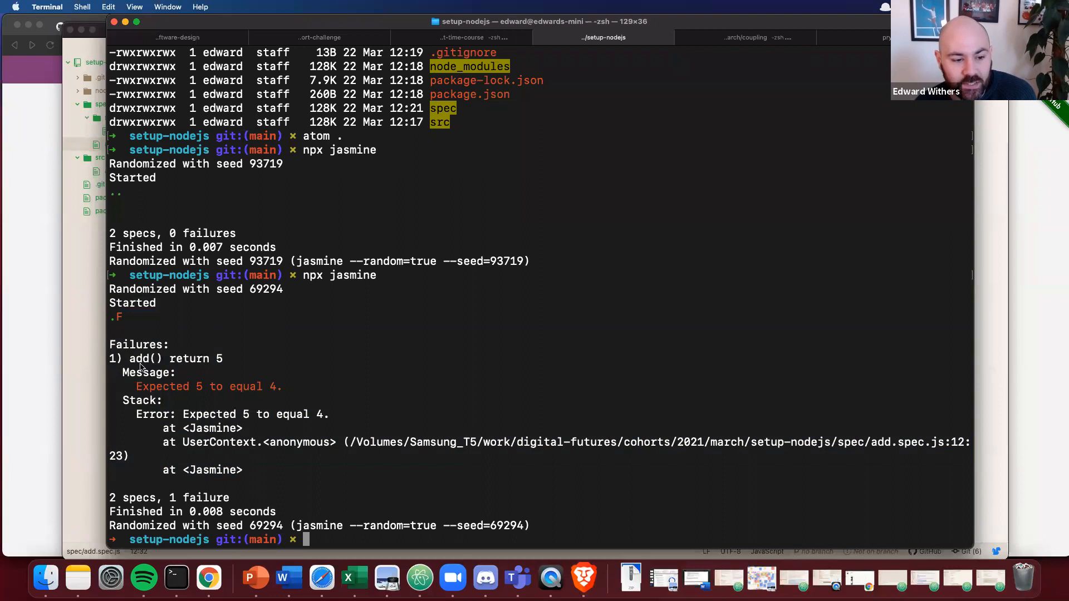
{"action": "left_click_drag", "start_coordinate": [136, 386], "coordinate": [282, 386]}
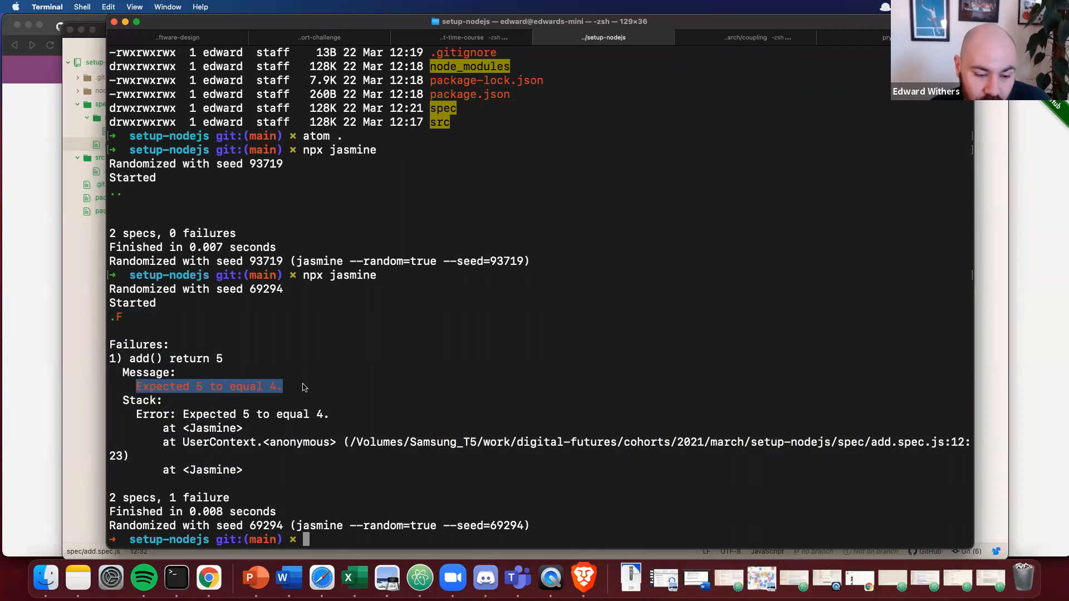